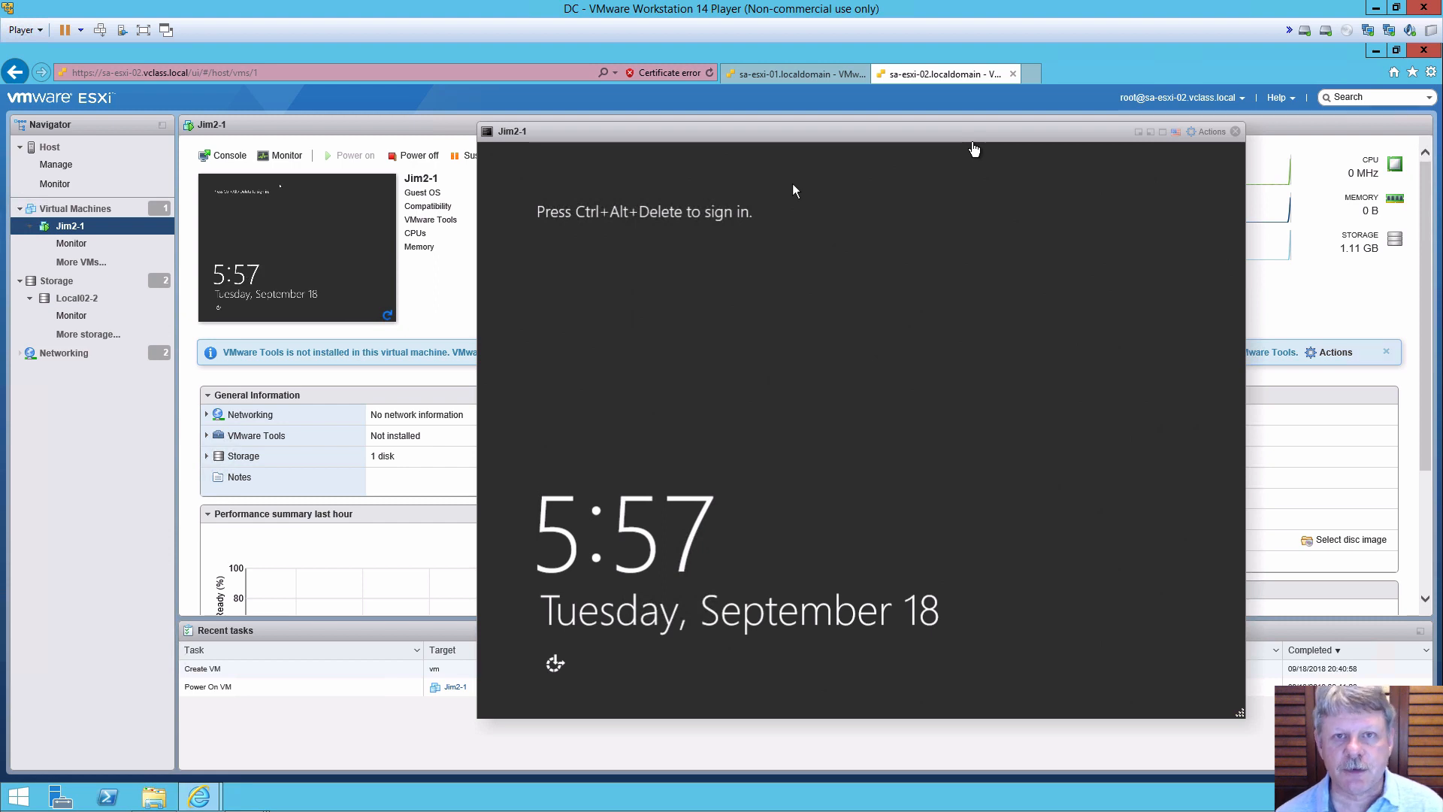
mouse_move(1212, 137)
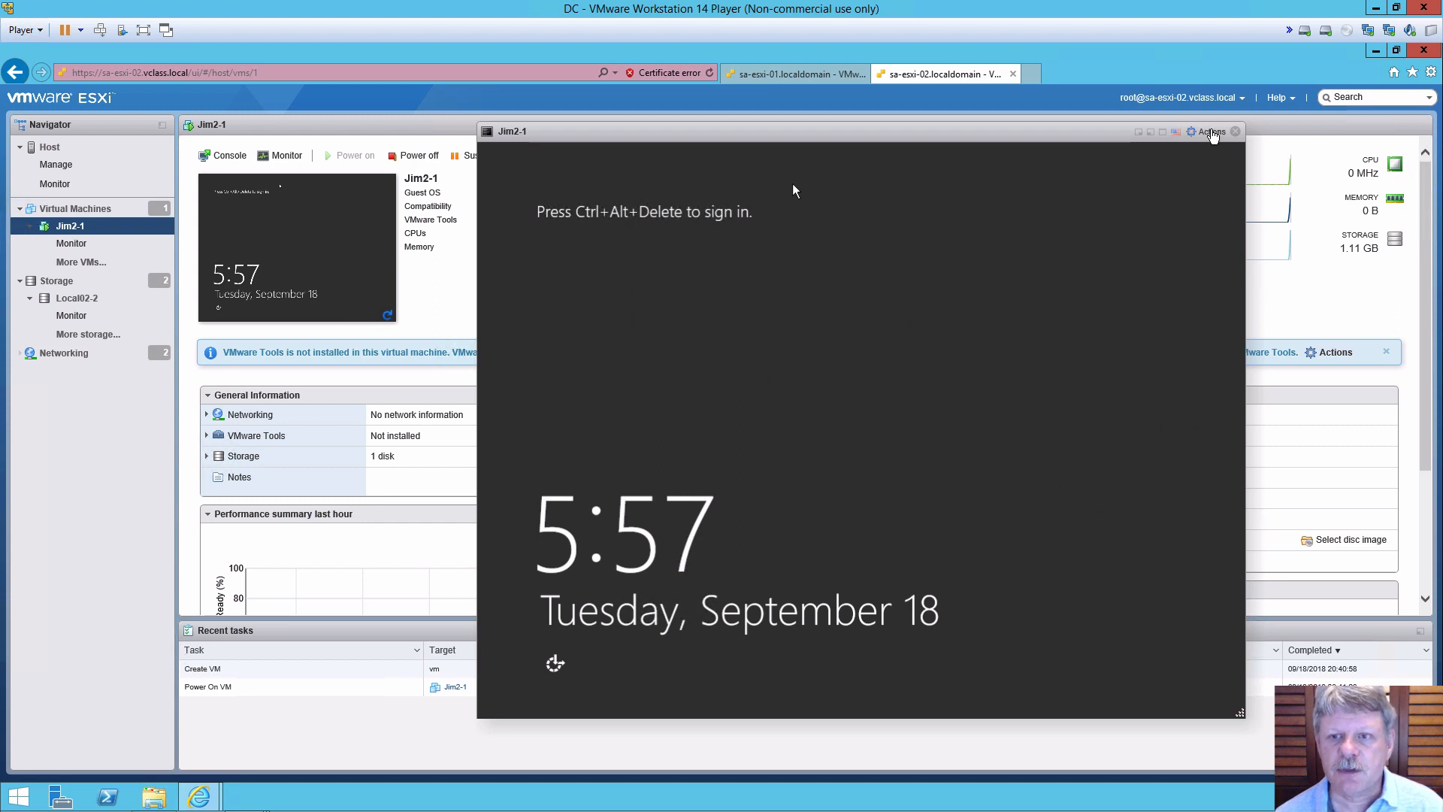
- Send Ctrl-Alt-Delete to Jim2-1 via the console Actions menu to reach the sign-in prompt
click(1212, 132)
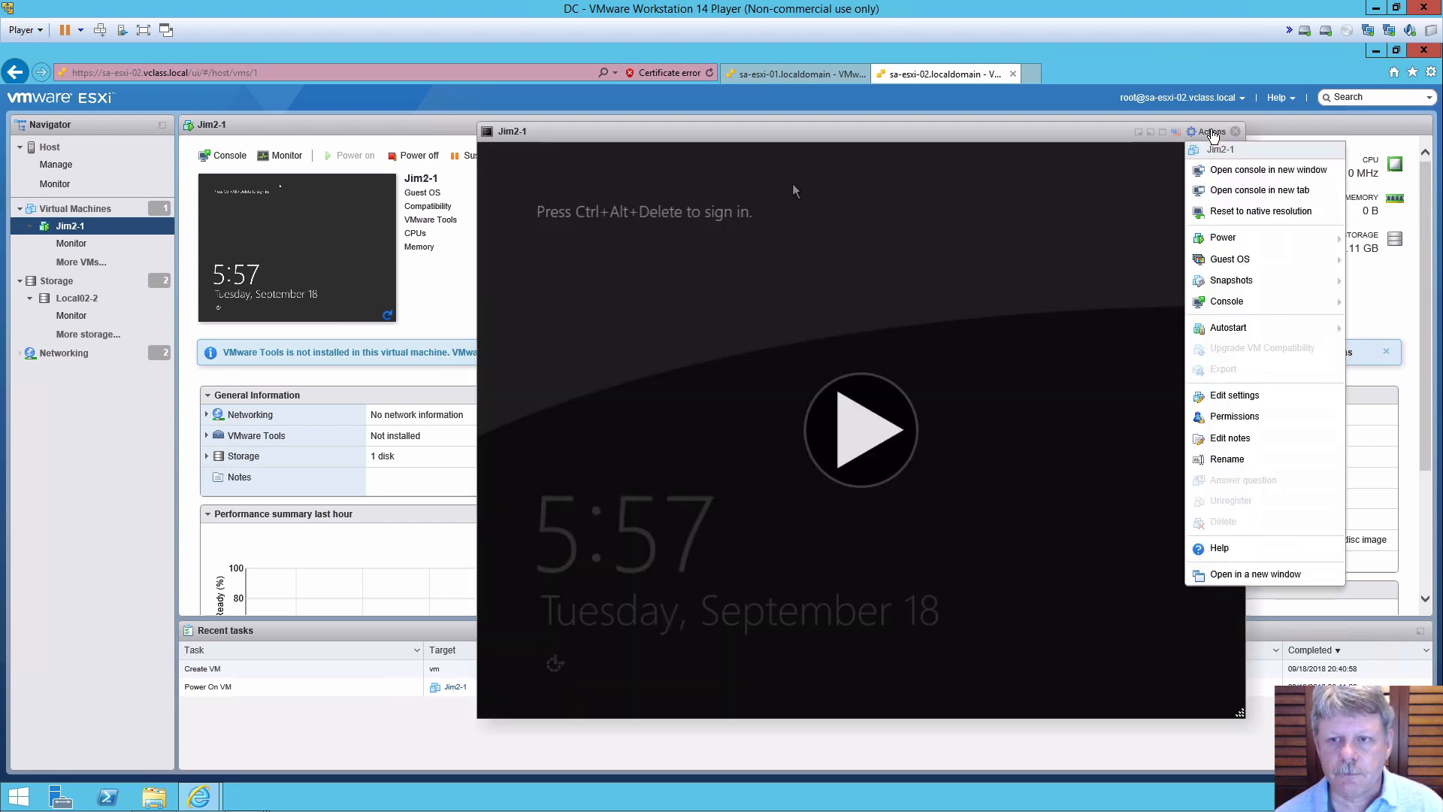
mouse_move(1239, 264)
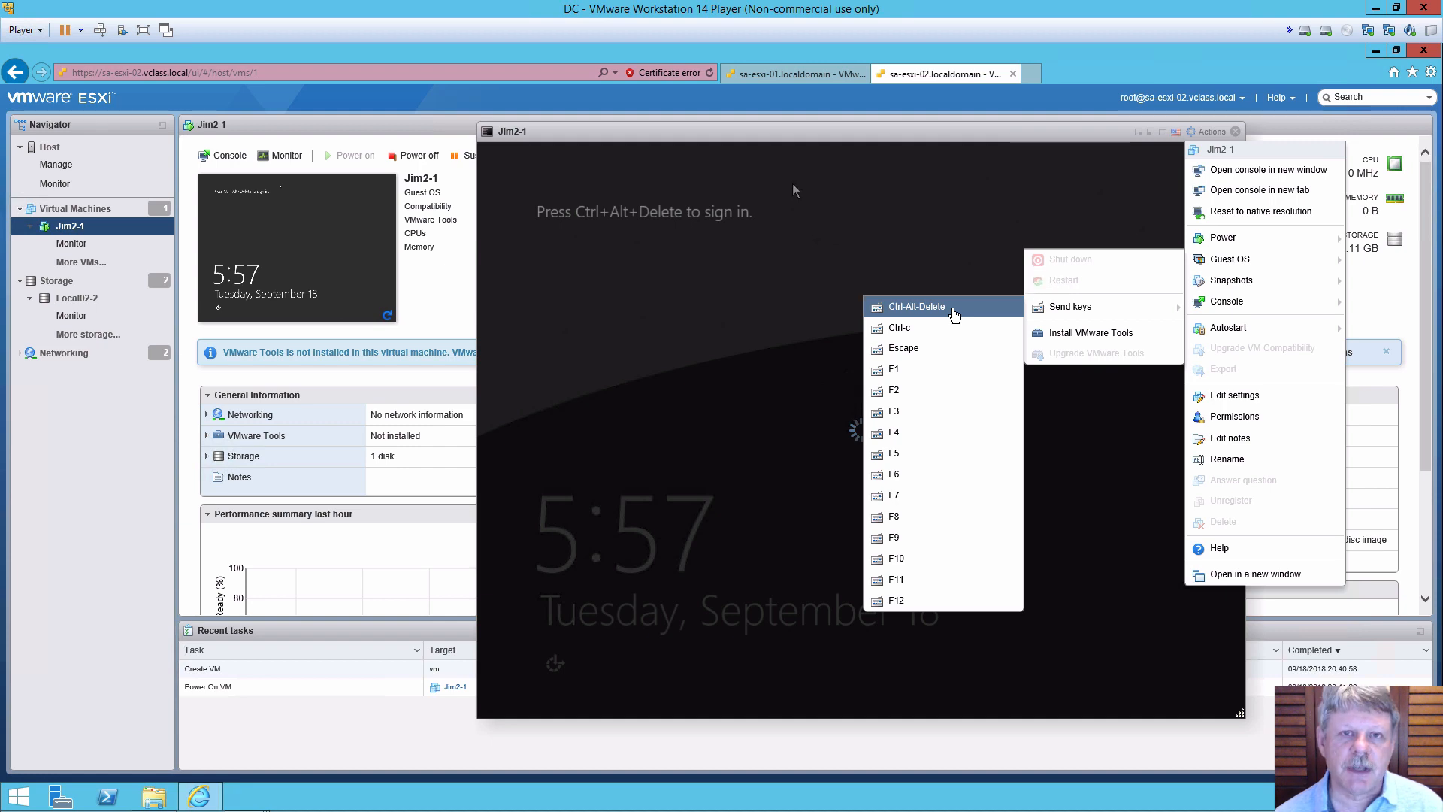
click(948, 306)
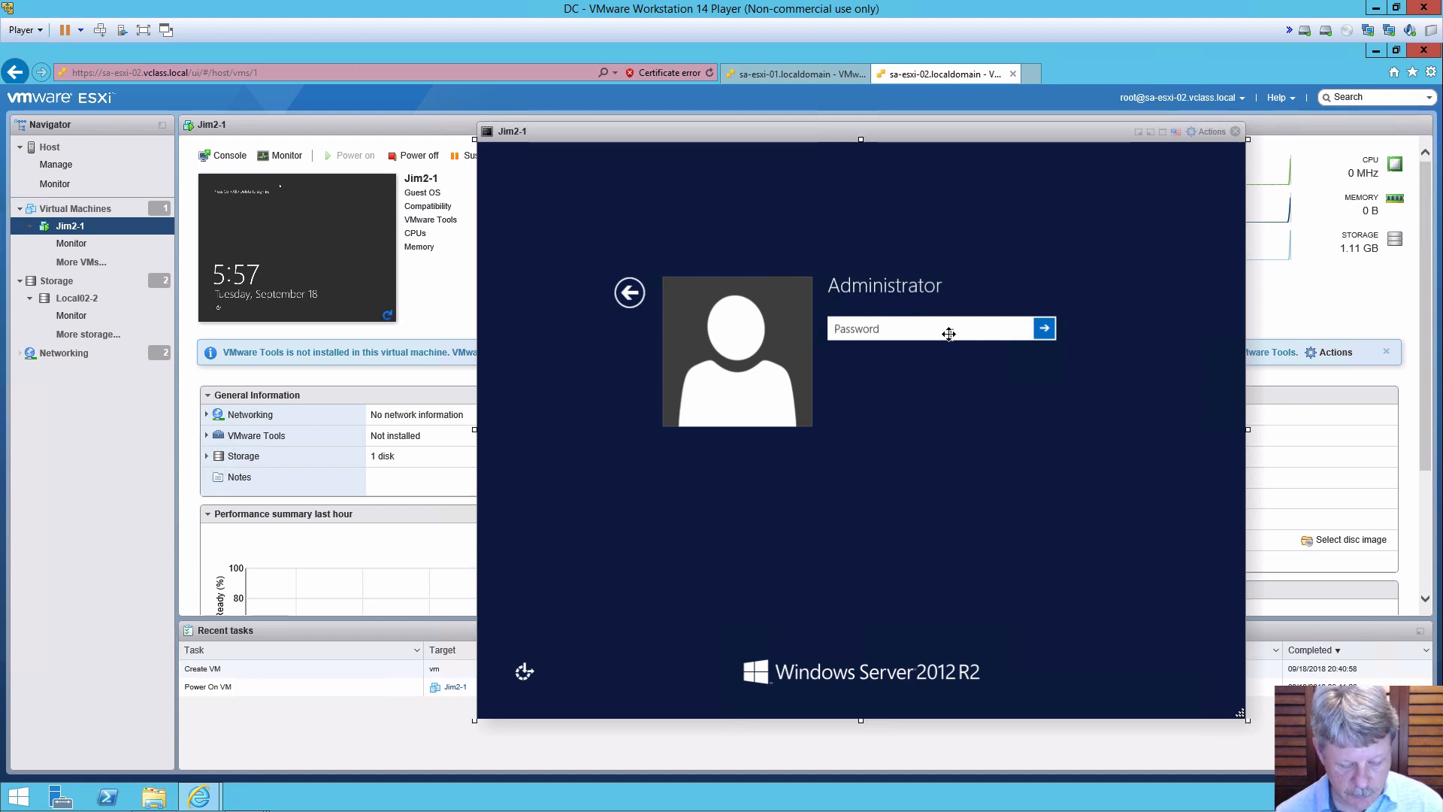
- Enter the Administrator password and submit it to sign in to Jim2-1
text(password)
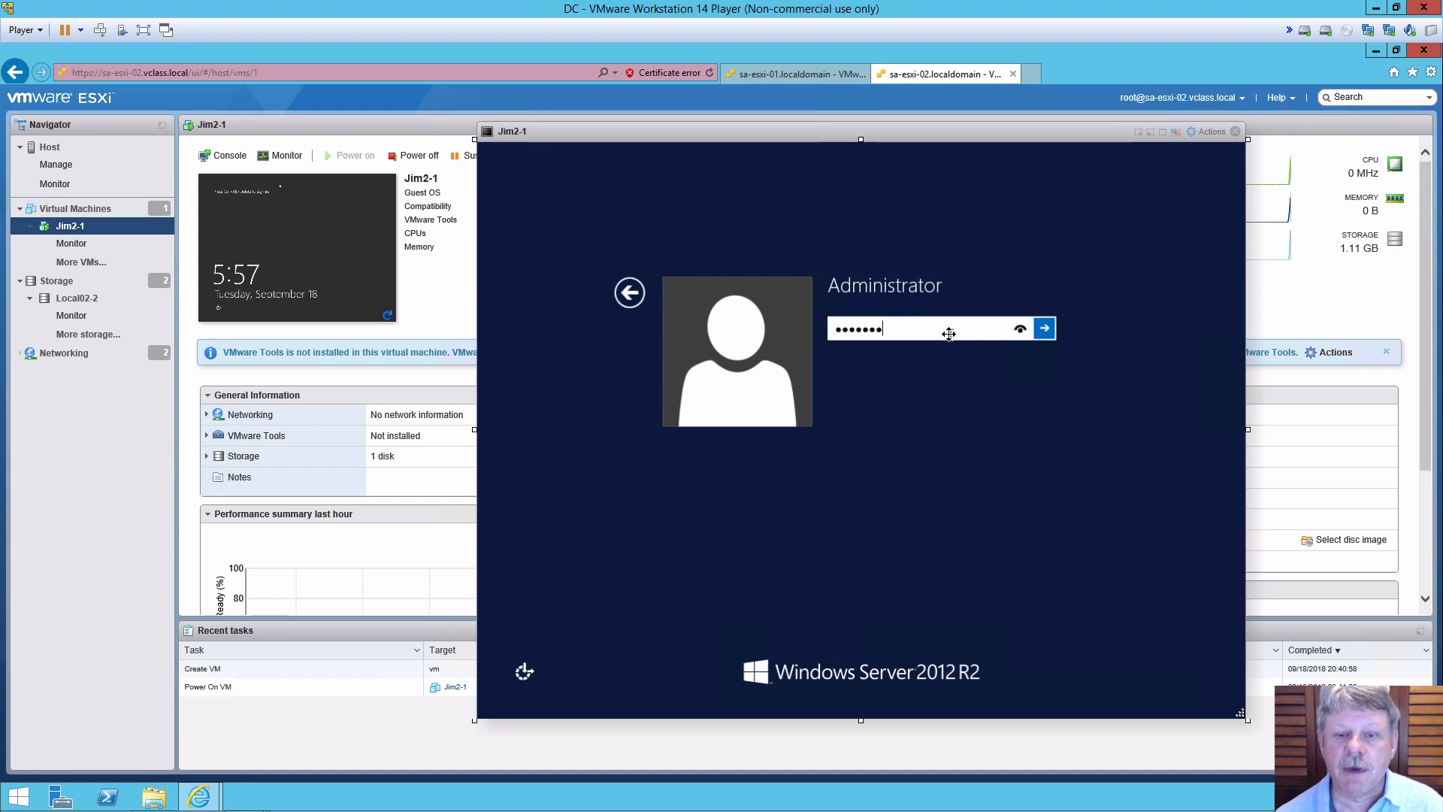
click(1044, 328)
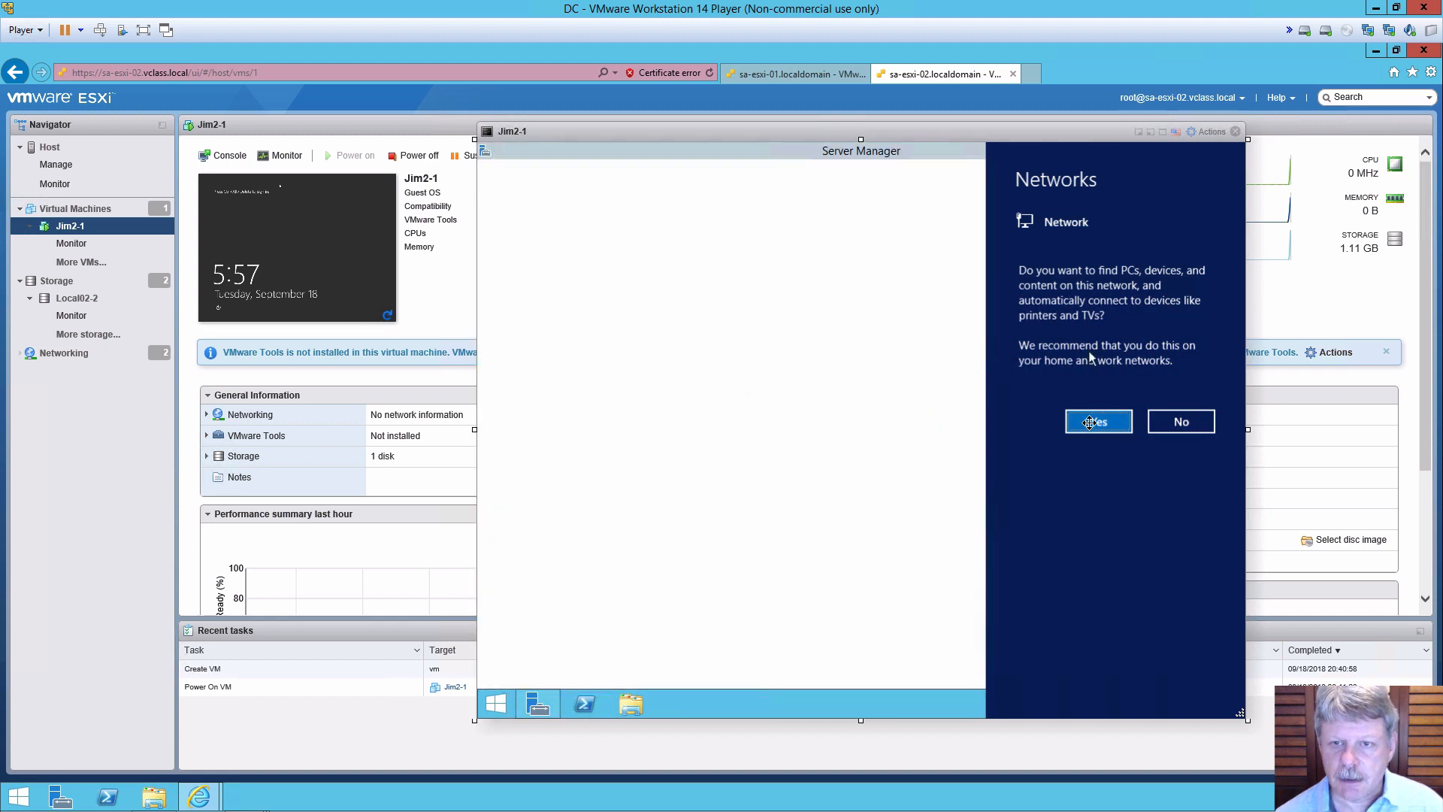
- Answer Yes to the Networks discovery prompt so Server Manager's dashboard loads fully
click(1097, 421)
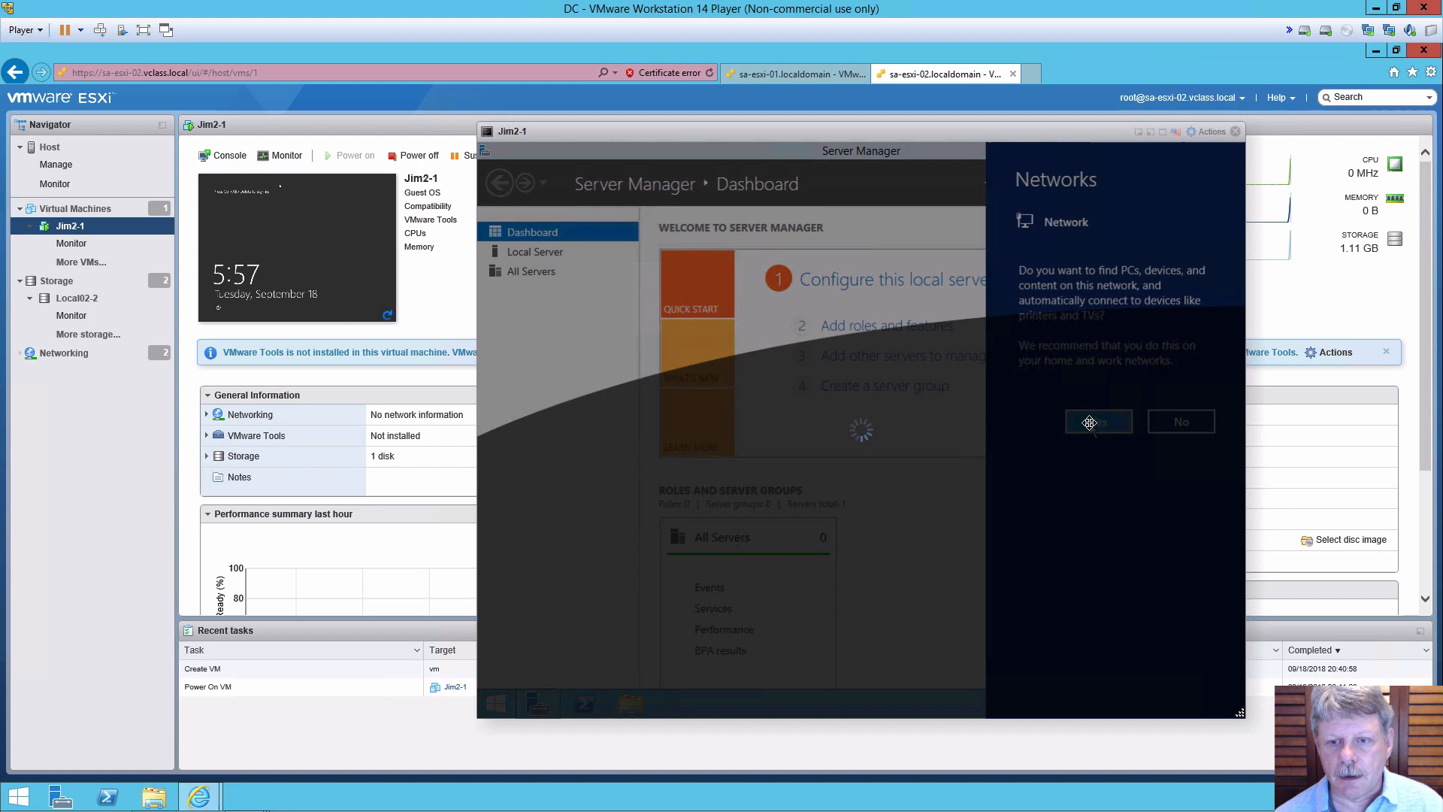
click(1098, 421)
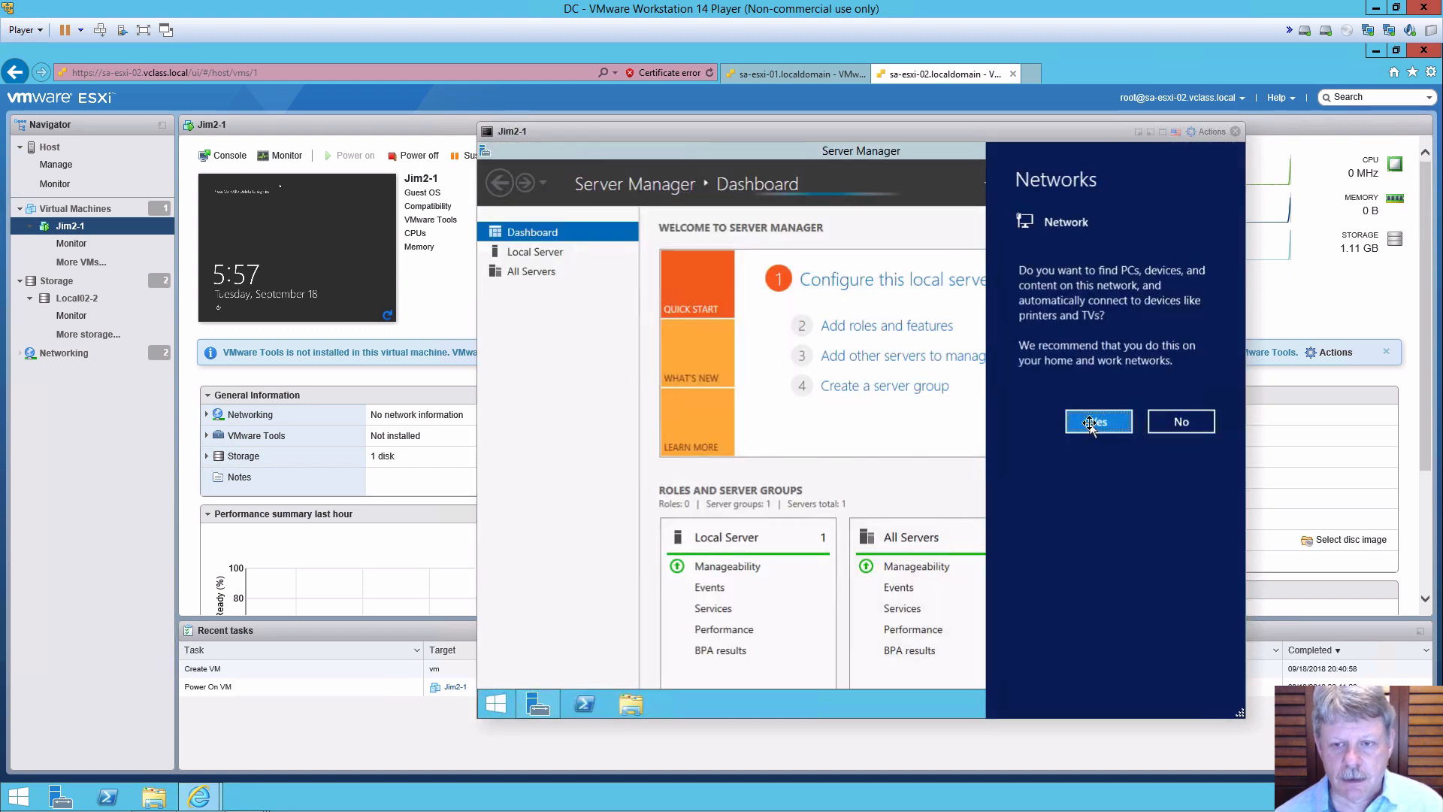
click(1097, 421)
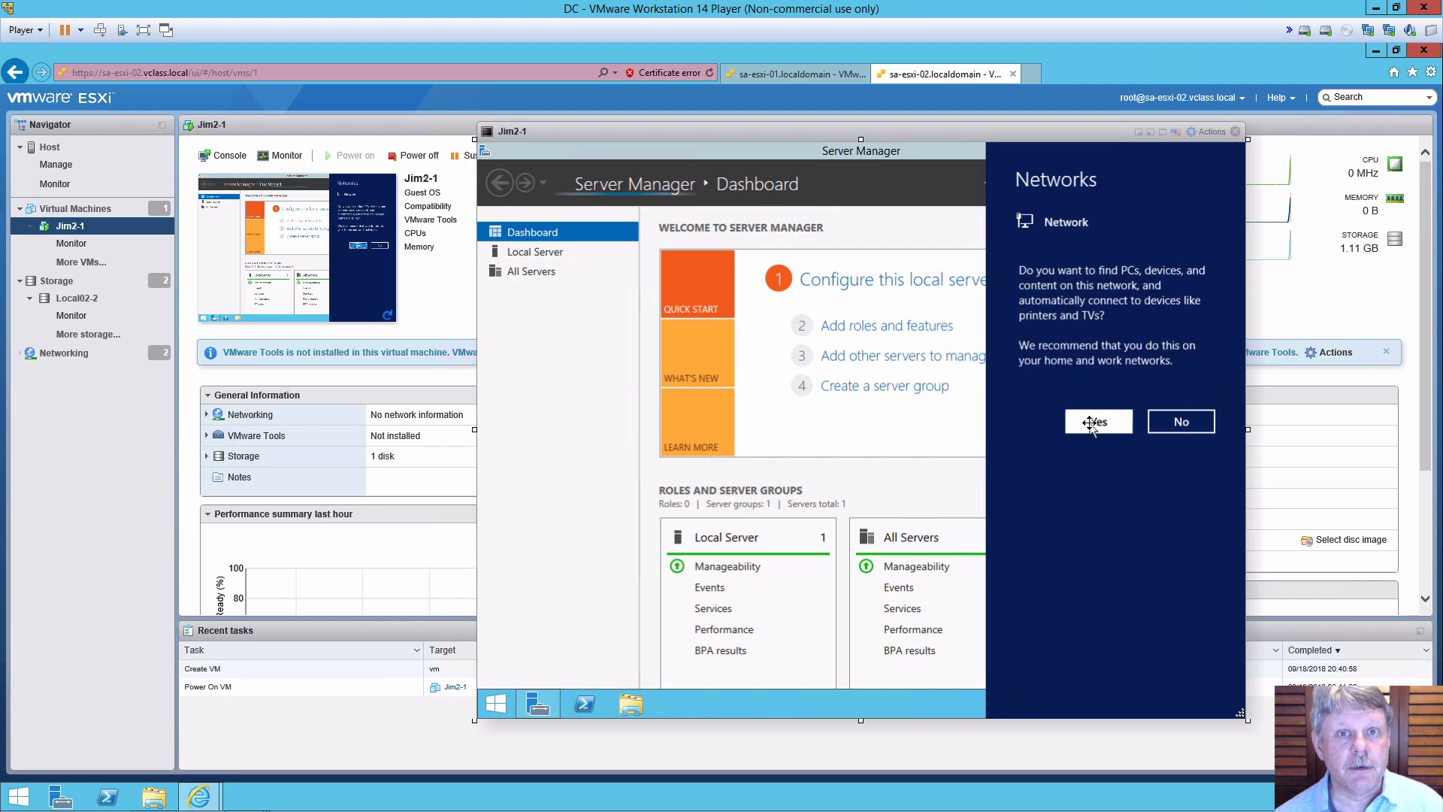
click(1097, 421)
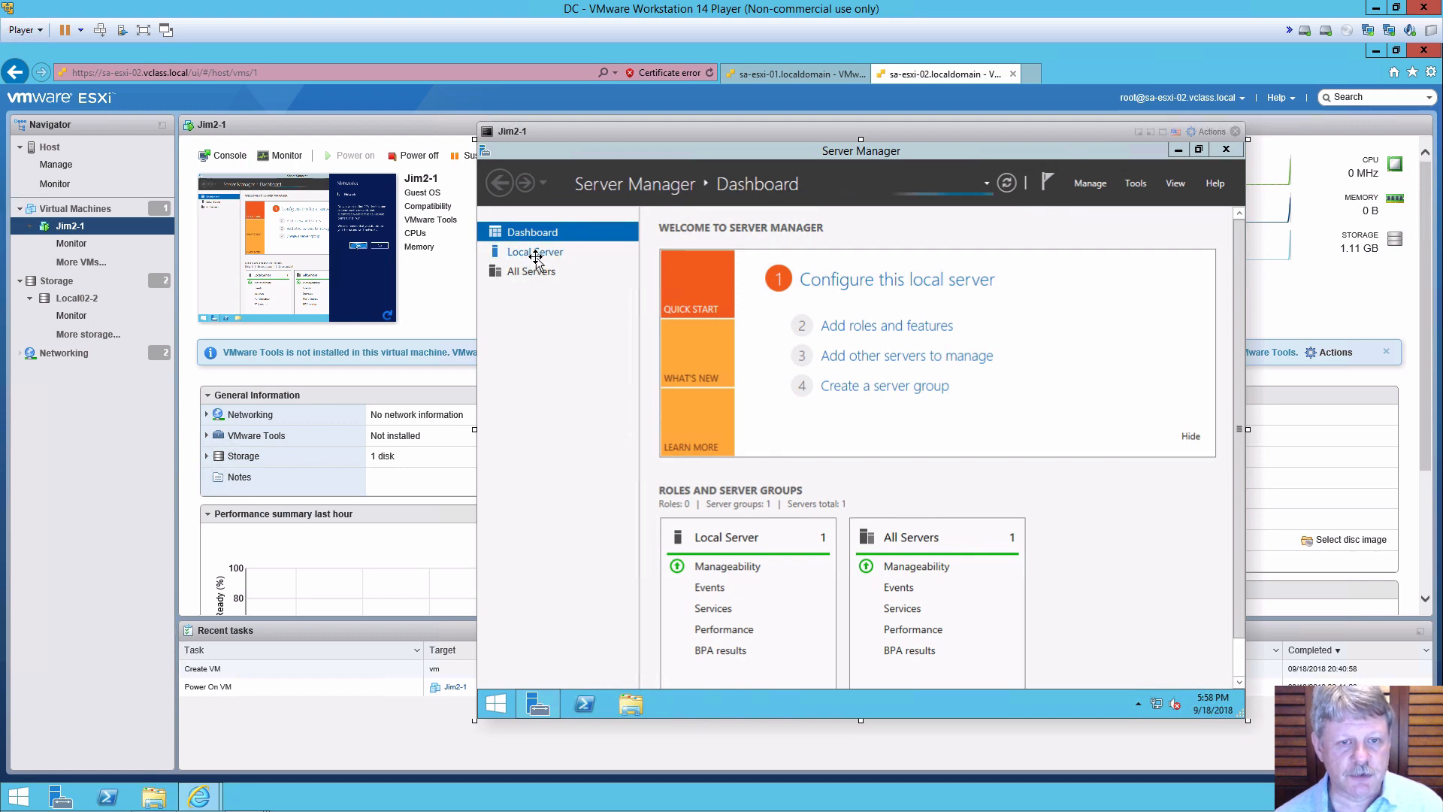
- Go to Local Server in Server Manager and bring up the Date and Time dialog
click(534, 251)
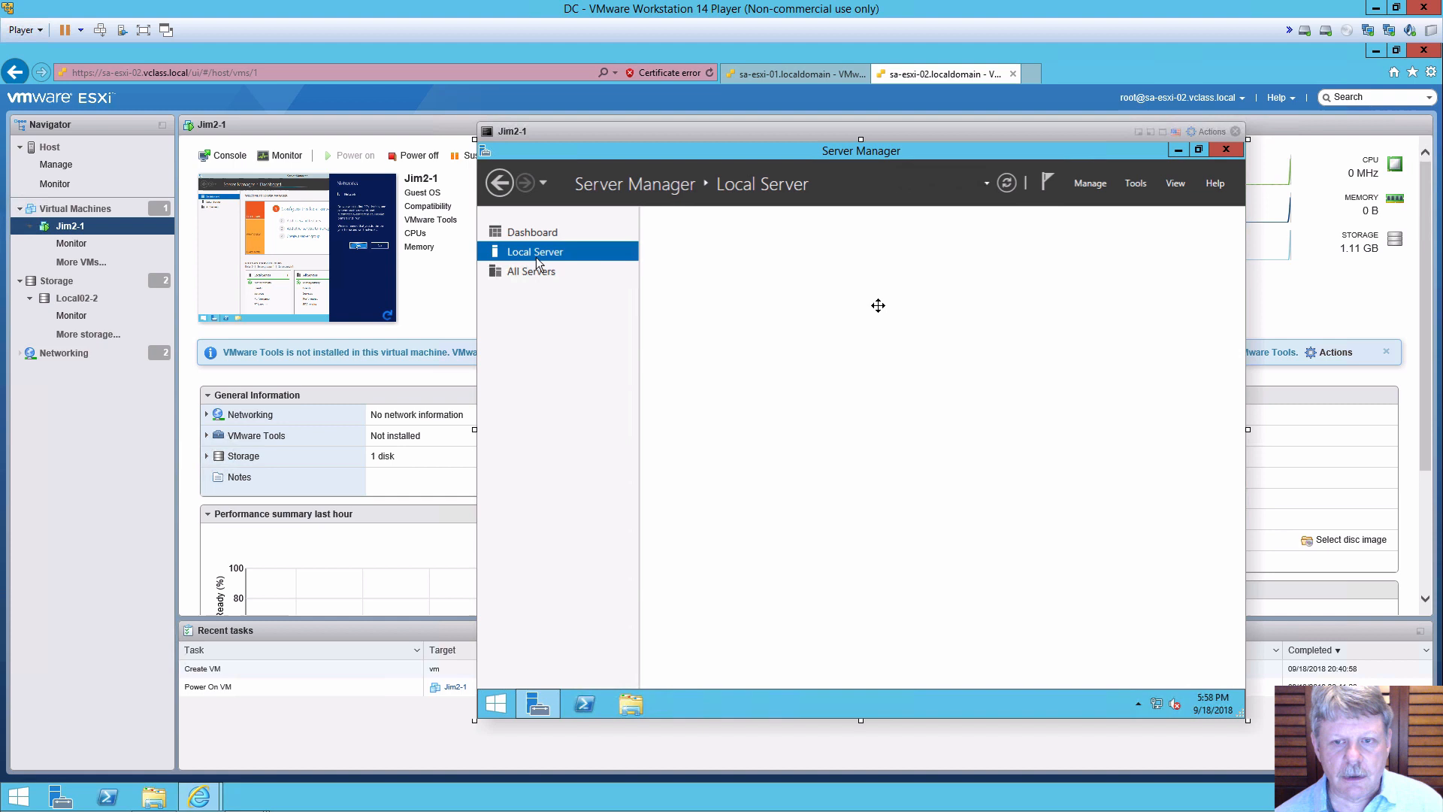
click(535, 251)
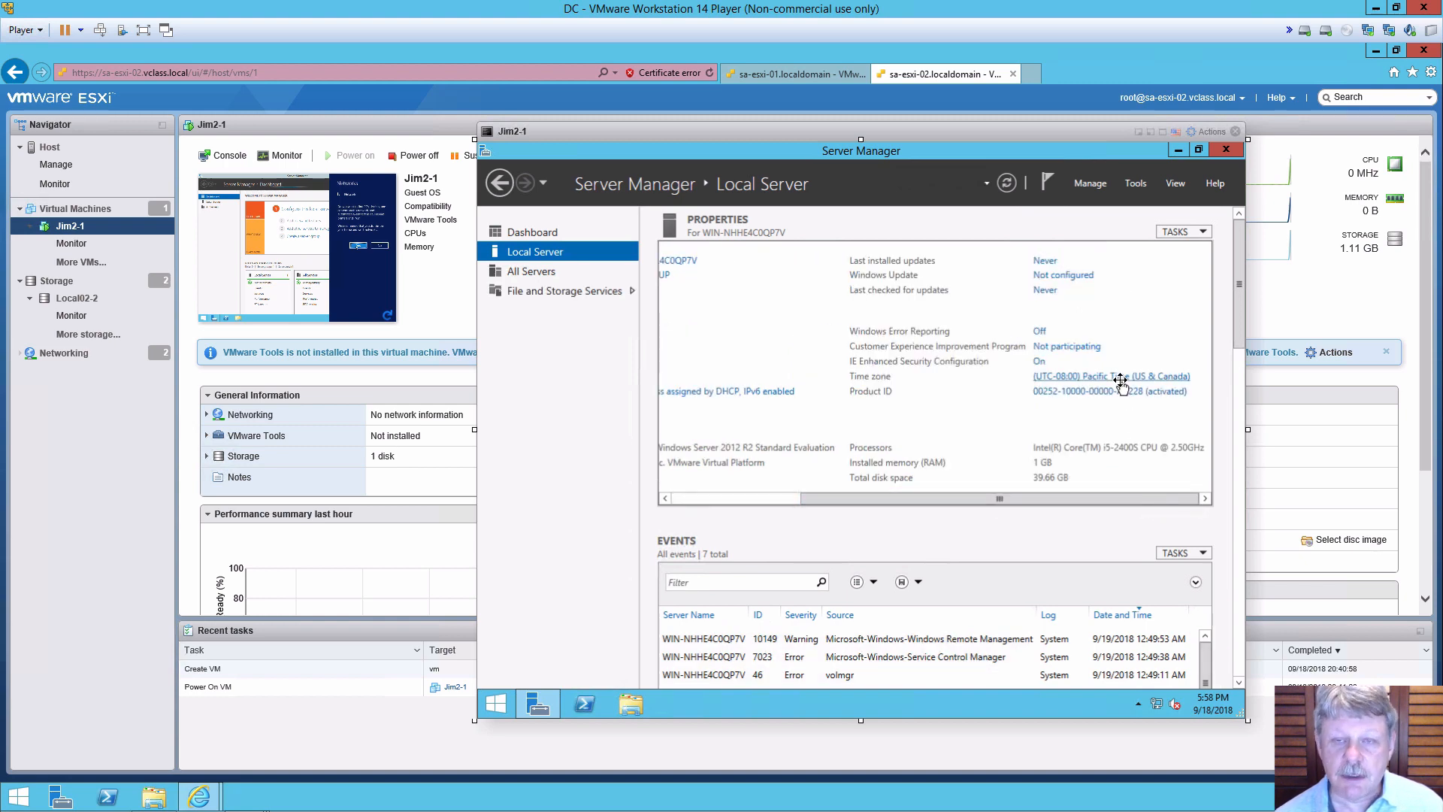
mouse_move(869, 421)
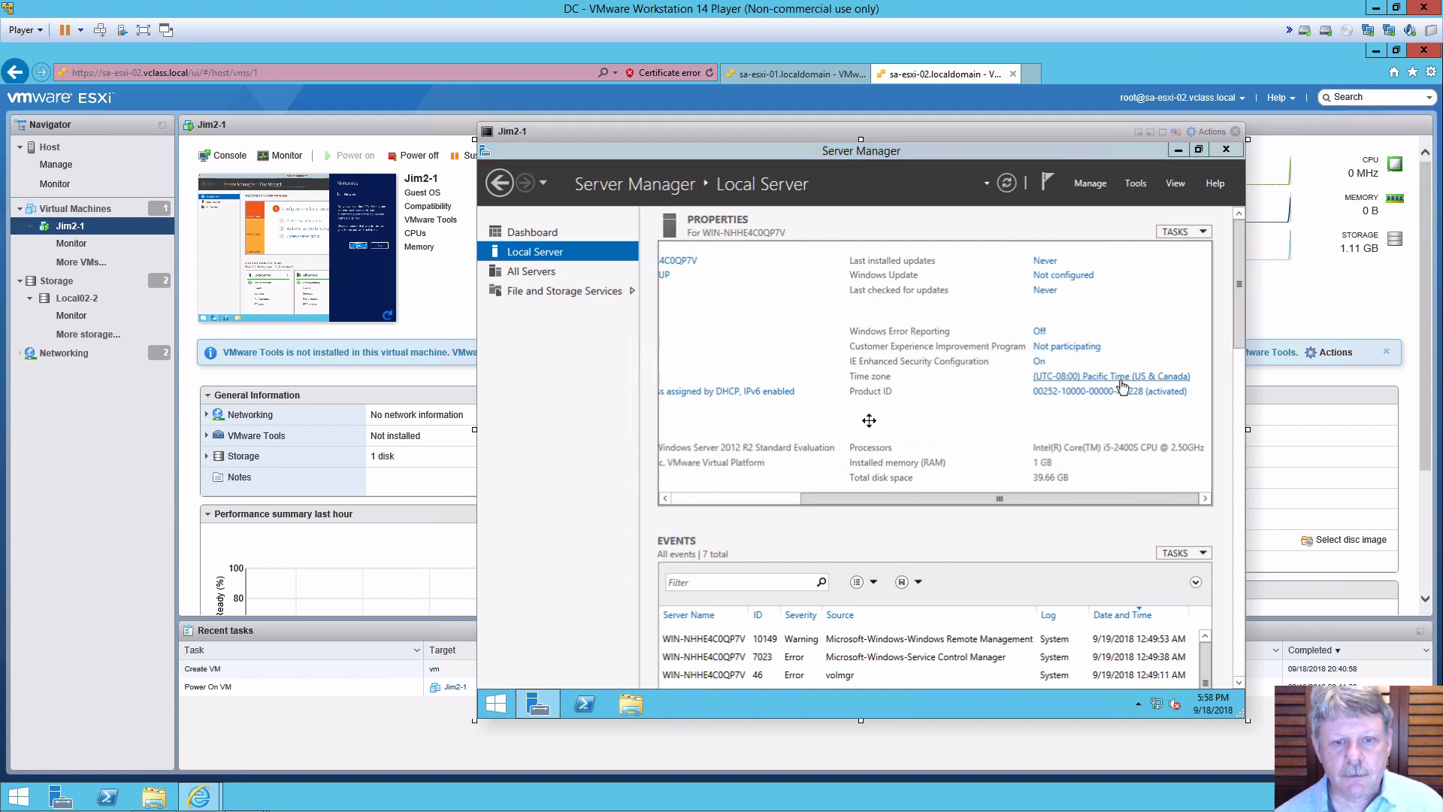
click(1112, 376)
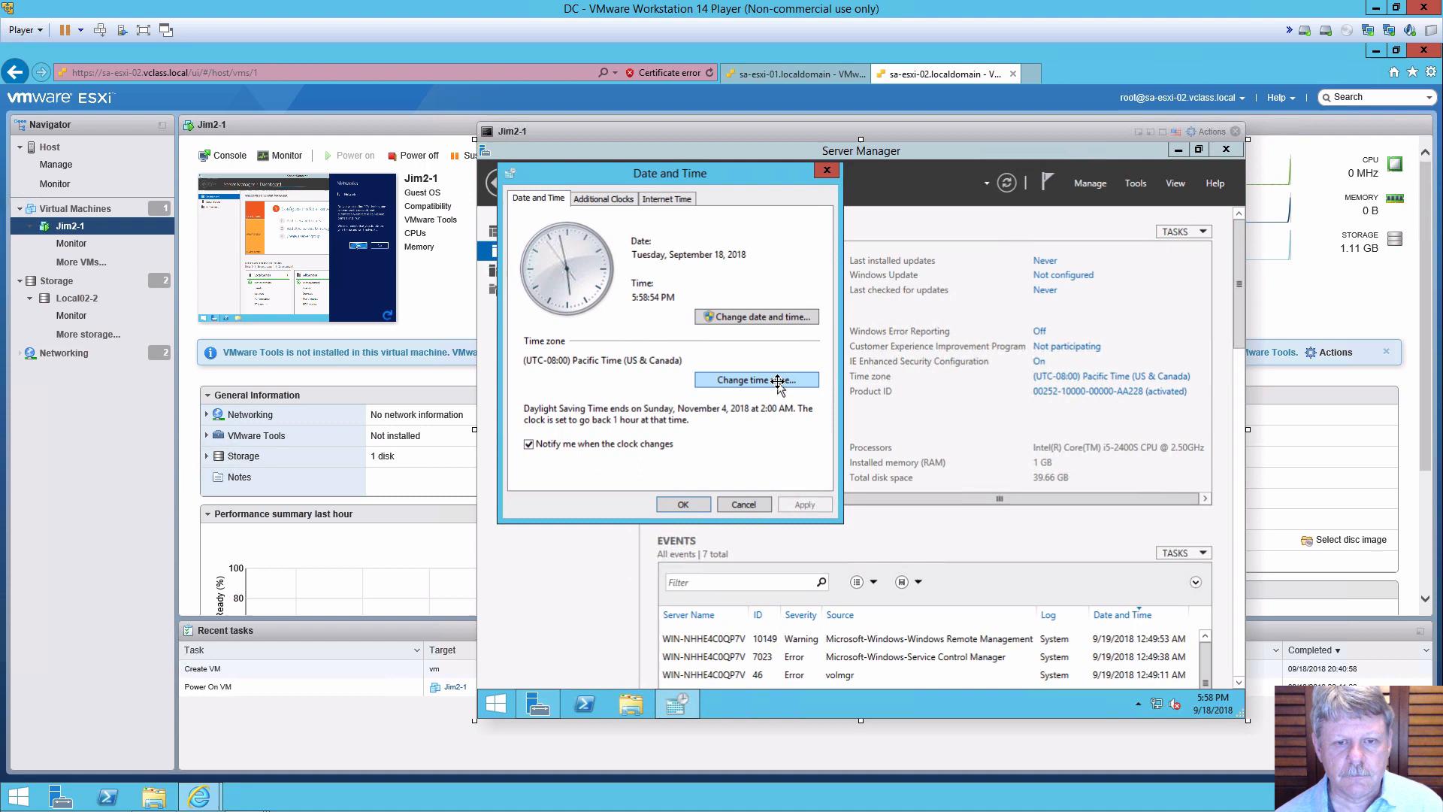
- Set the guest's time zone to (UTC-05:00) Eastern Time (US & Canada) and confirm
click(757, 379)
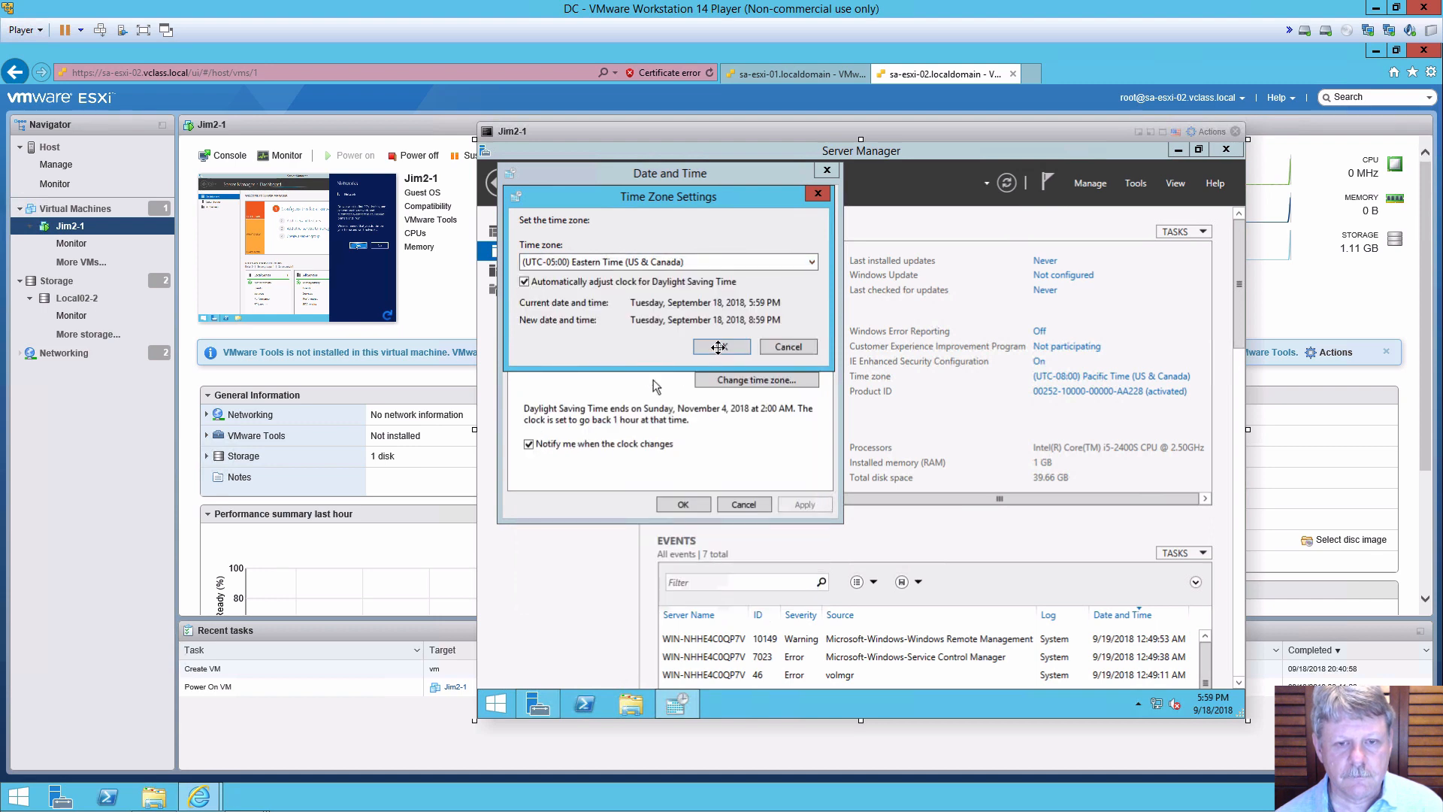
click(722, 346)
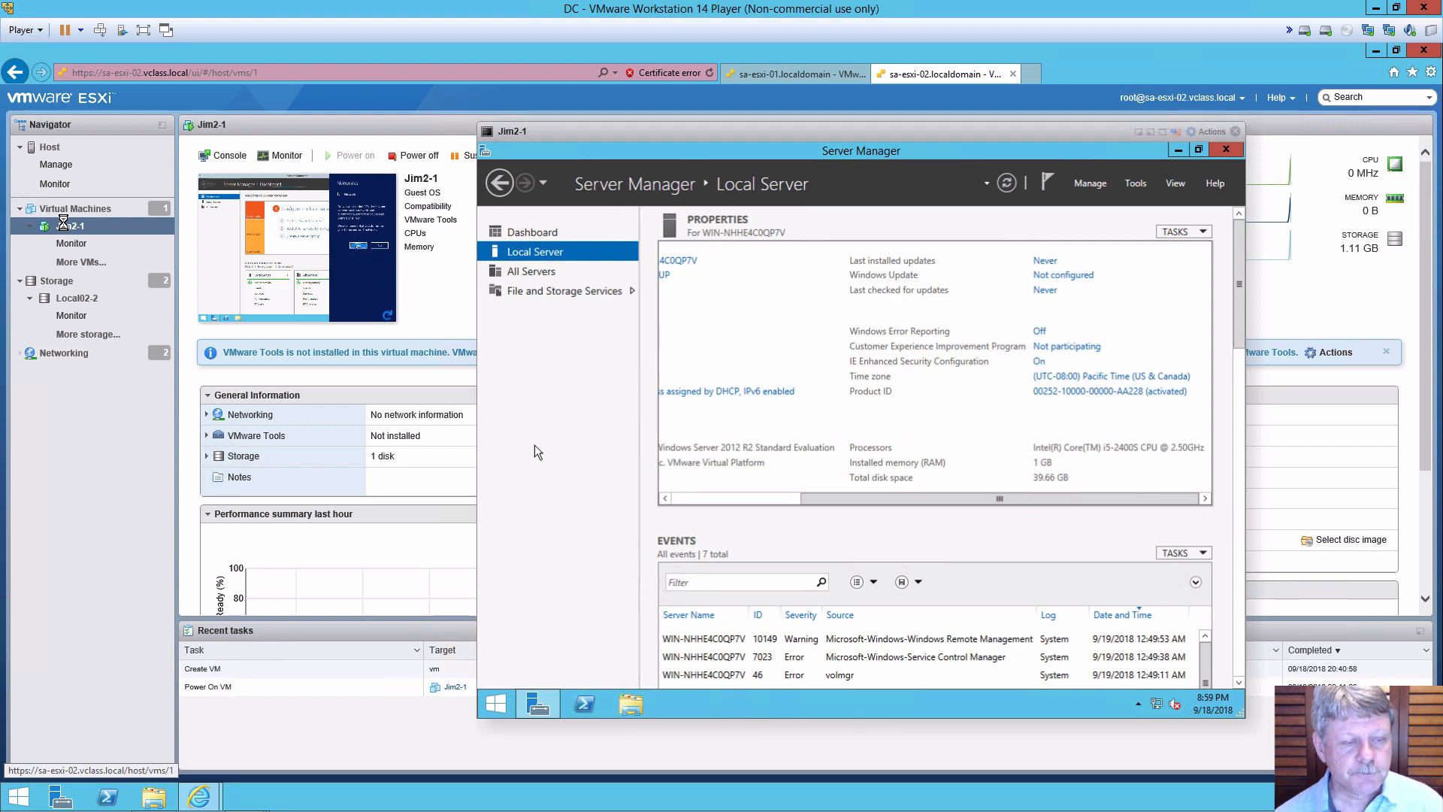
- Mount the VMware Tools installer into Jim2-1 via Guest OS > Install VMware Tools
right_click(63, 226)
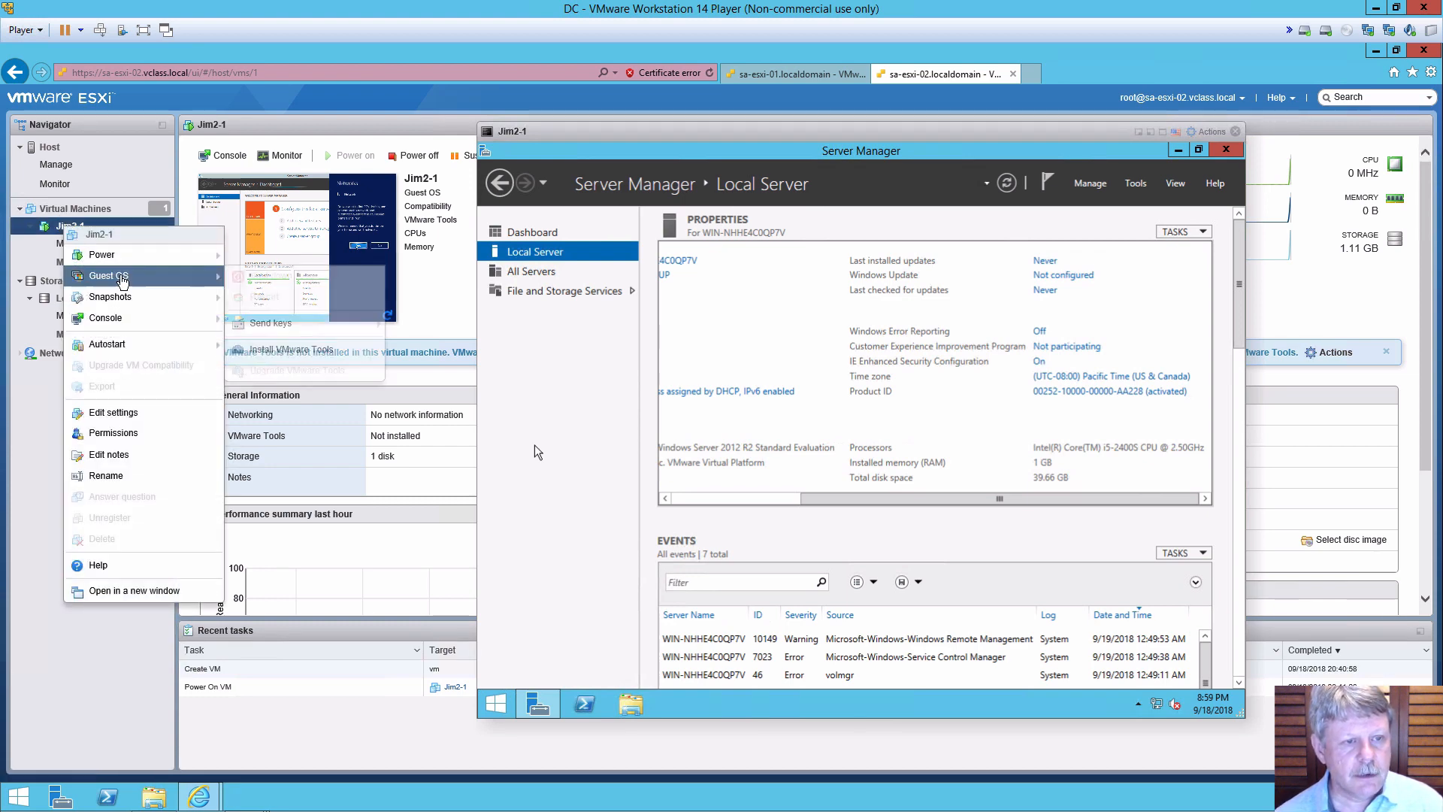
mouse_move(109, 296)
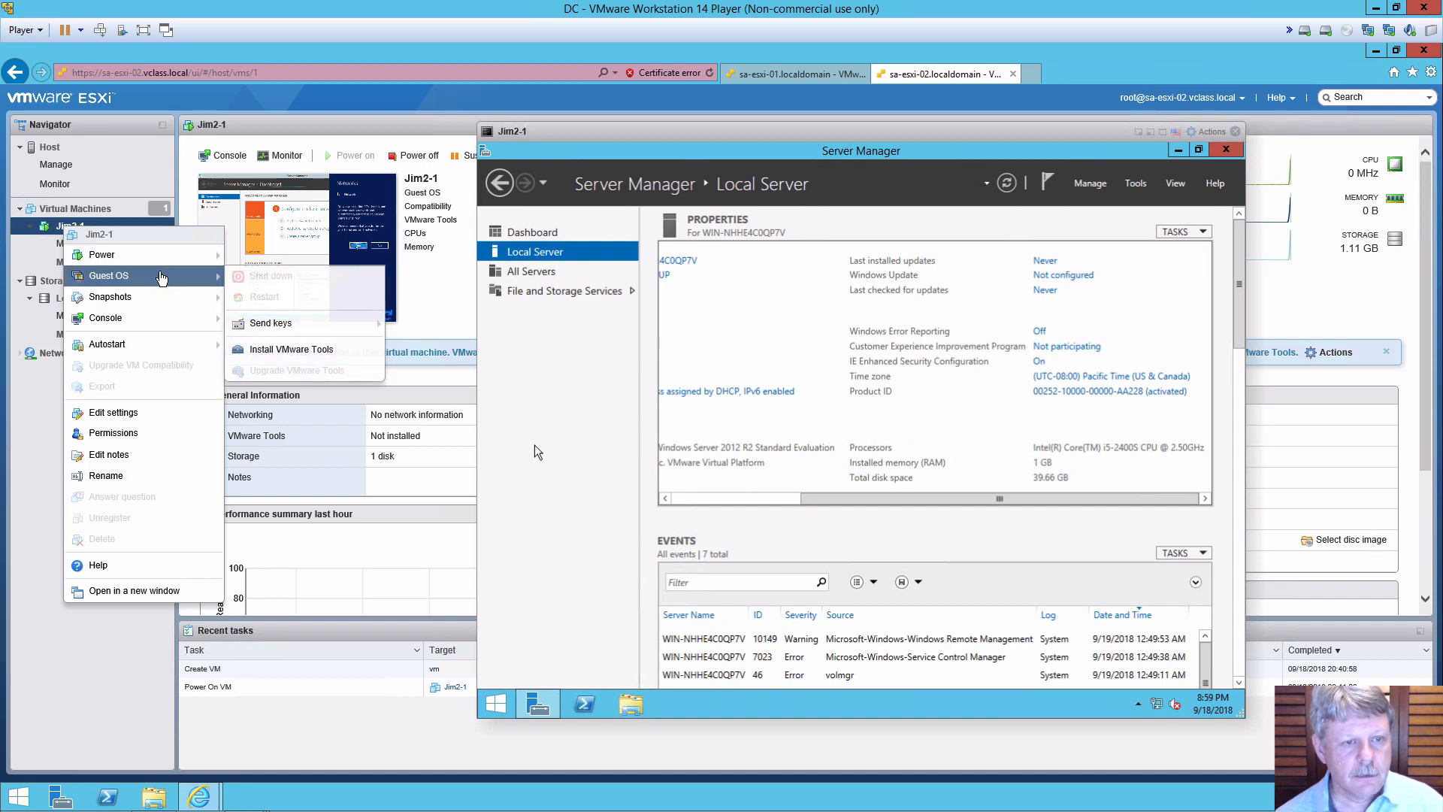
mouse_move(300, 349)
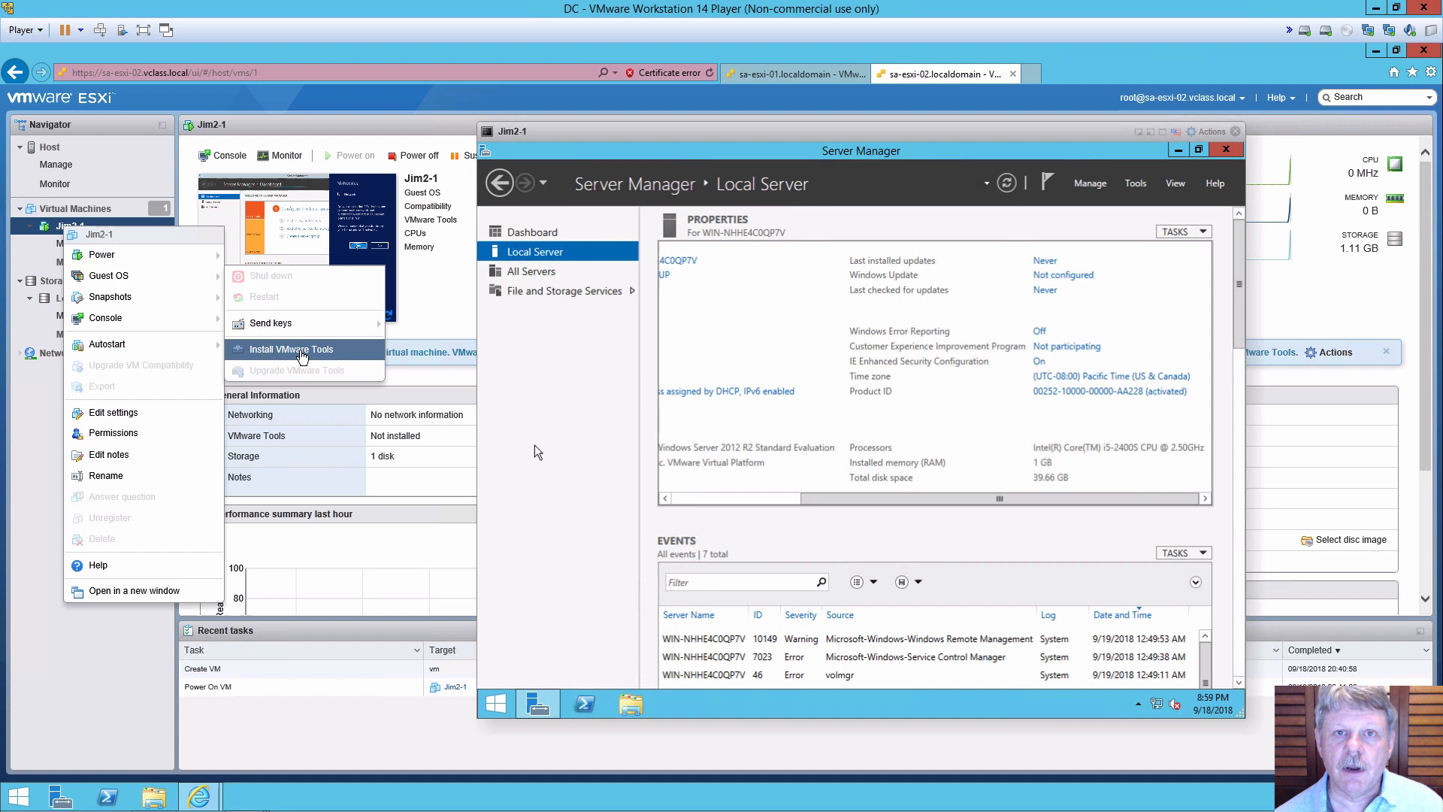
click(292, 349)
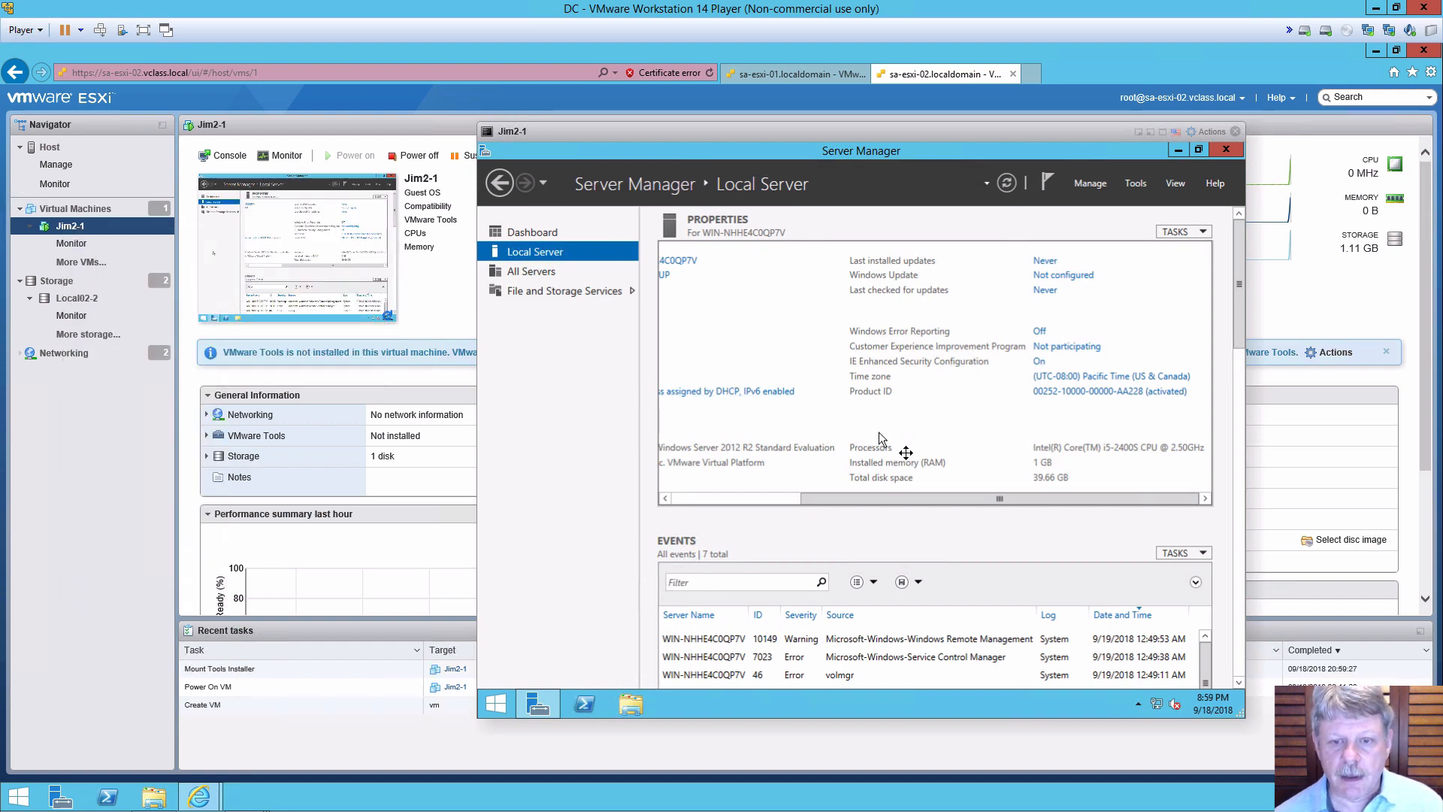
mouse_move(907, 454)
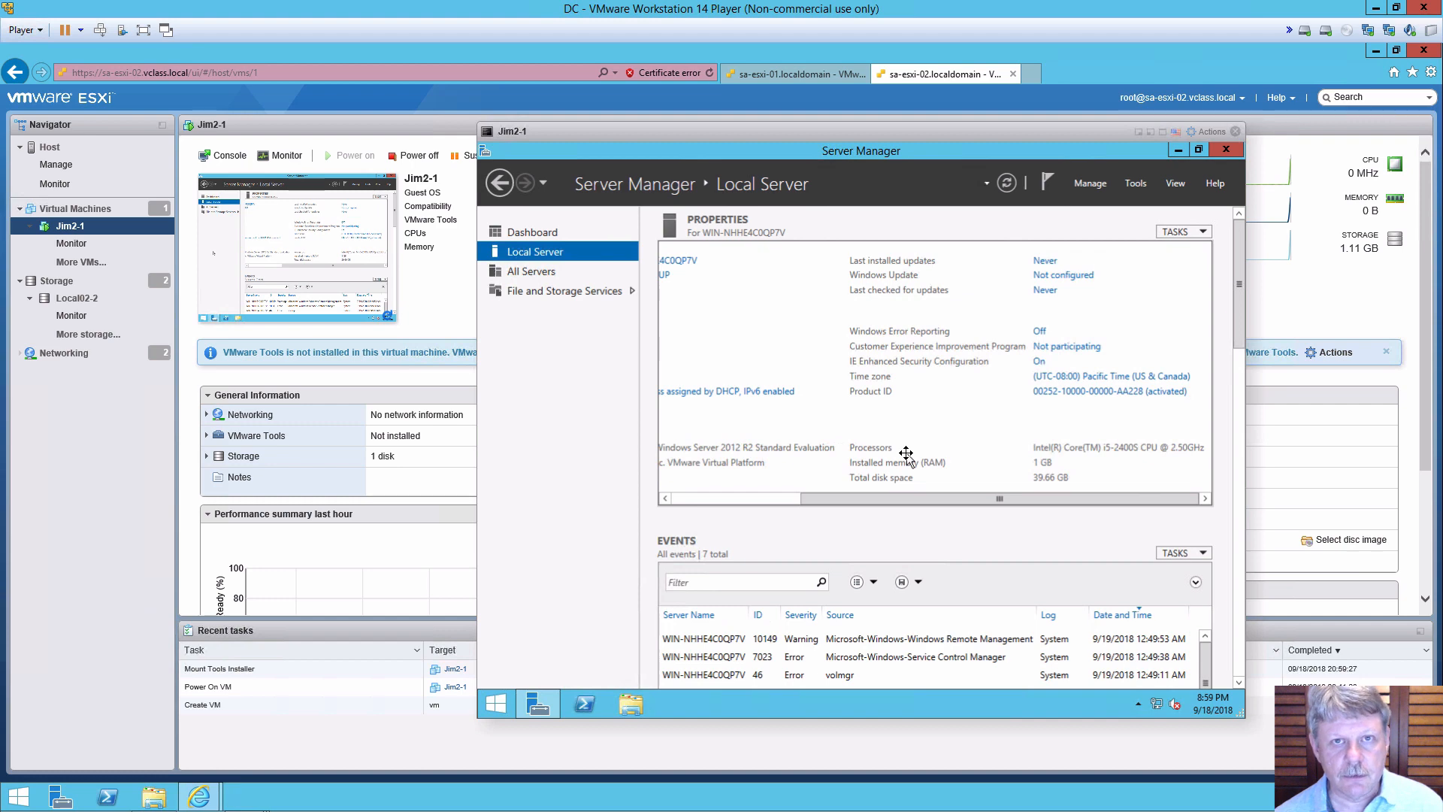
mouse_move(1092, 577)
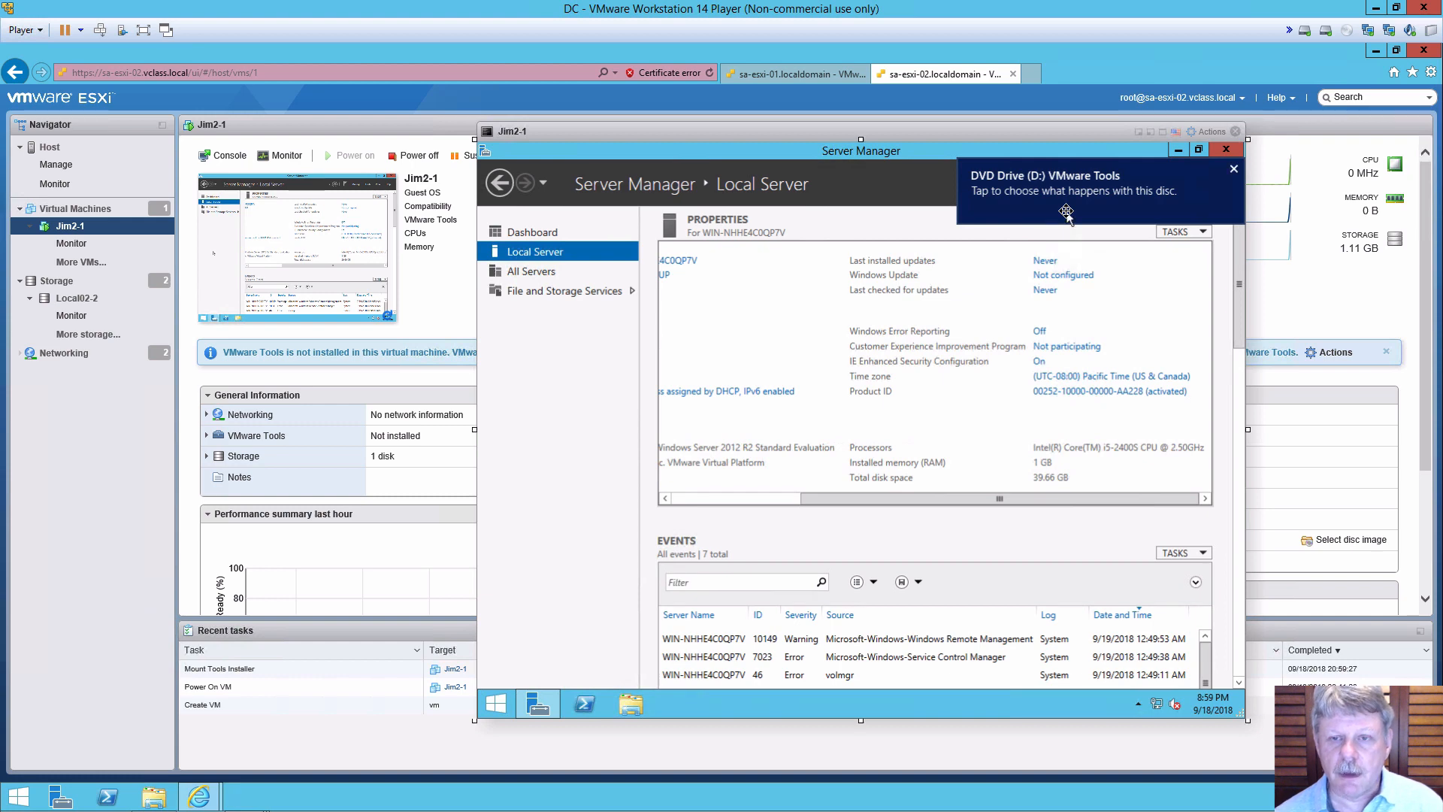
- Run setup64.exe from the VMware Tools DVD Drive (D:) notification
click(1068, 210)
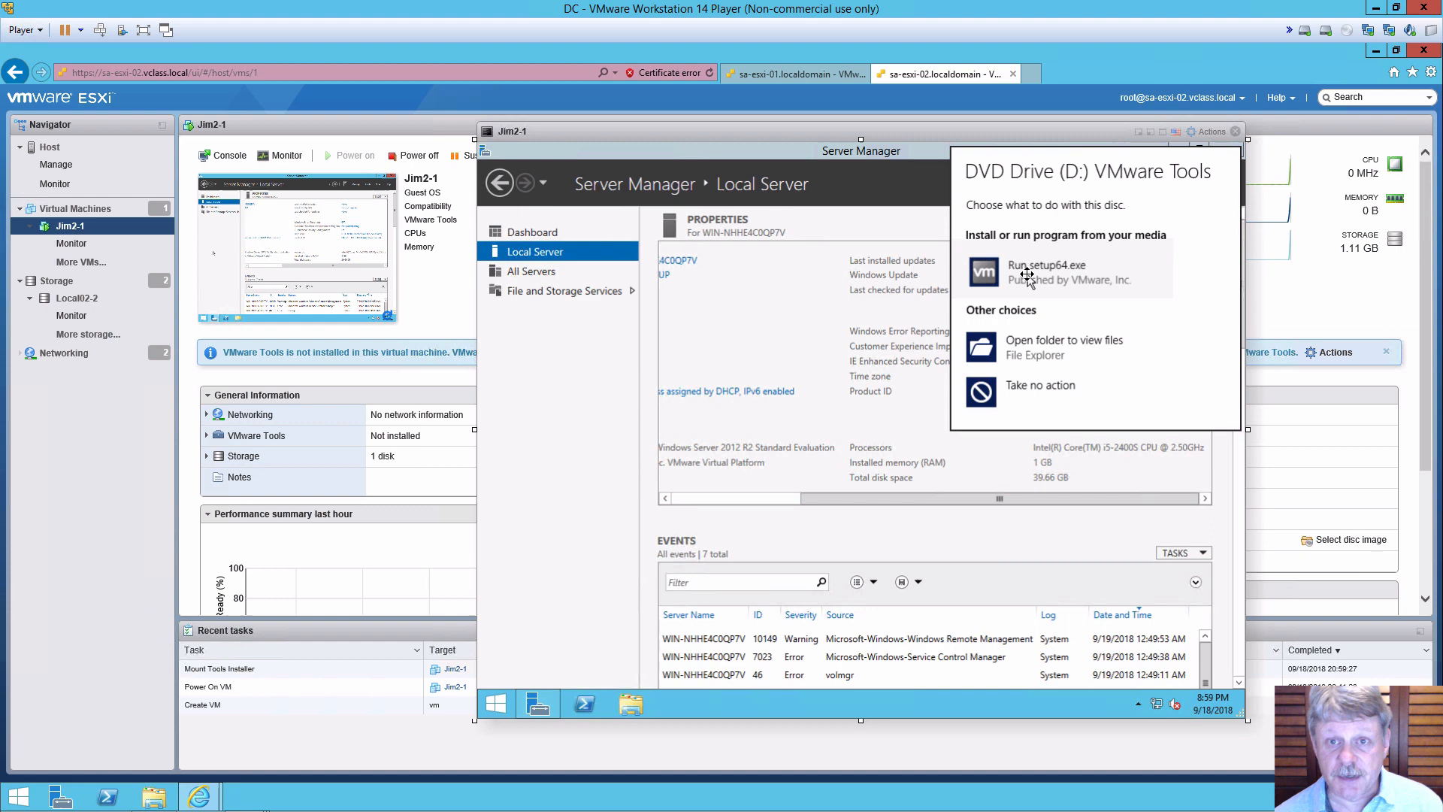
click(1046, 270)
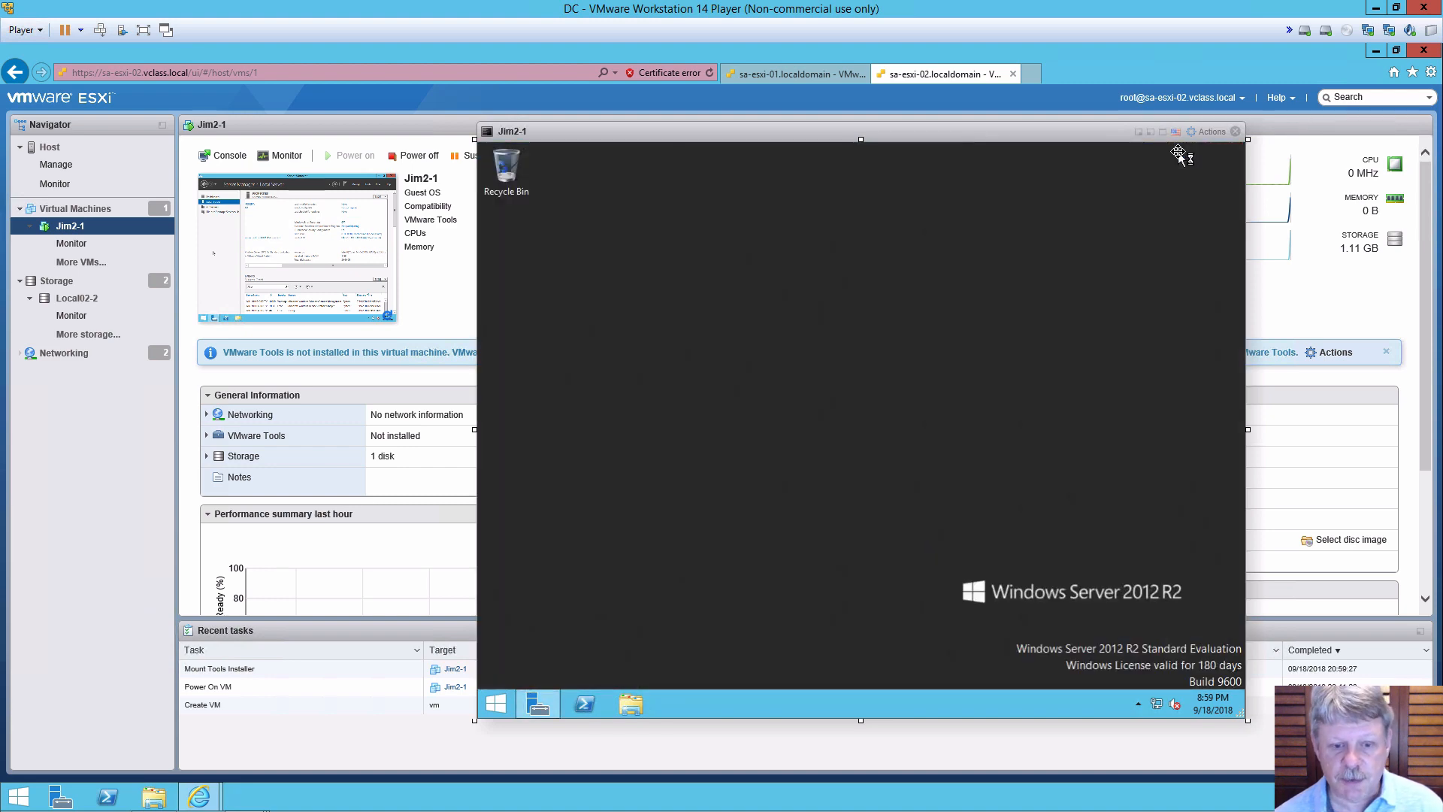
mouse_move(981, 373)
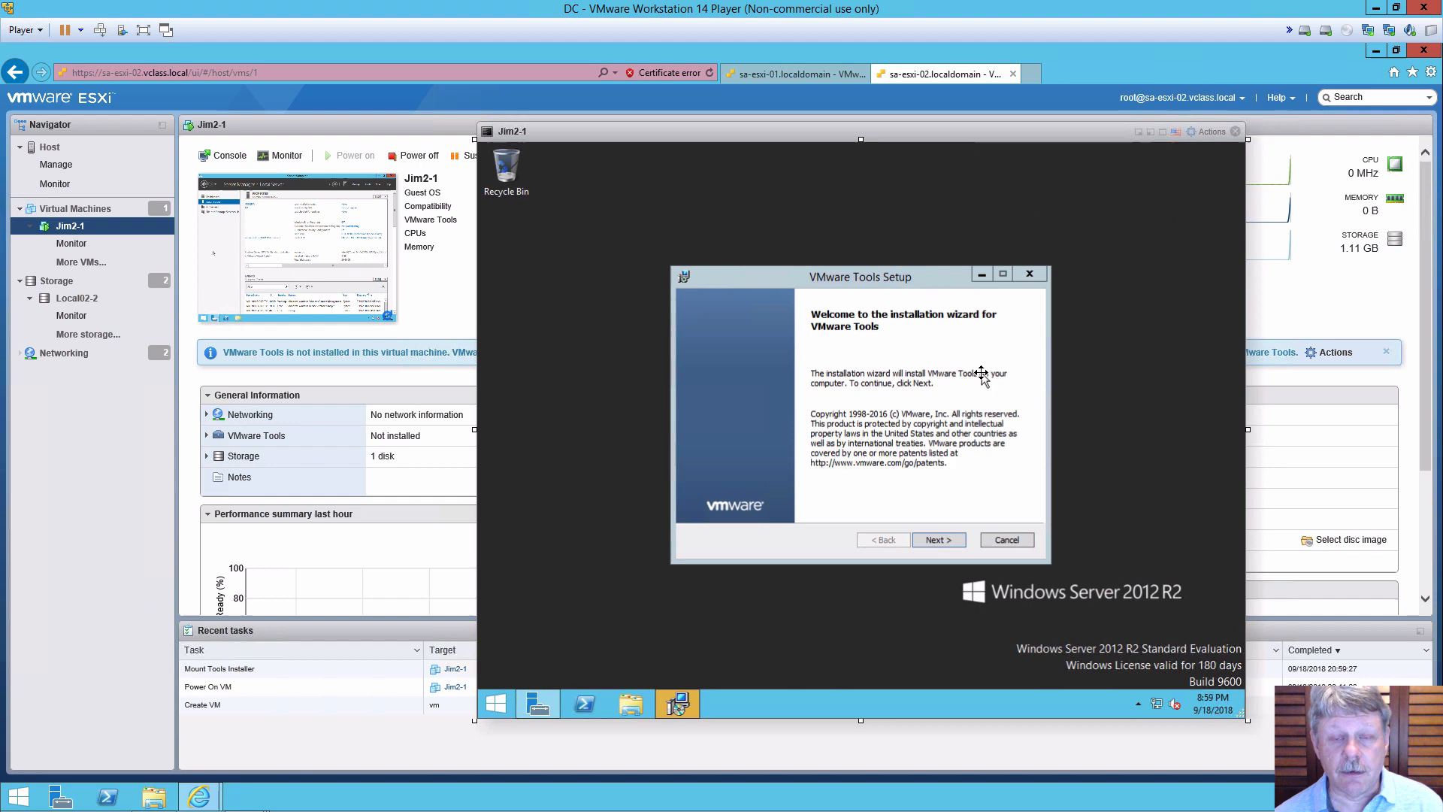
mouse_move(938, 507)
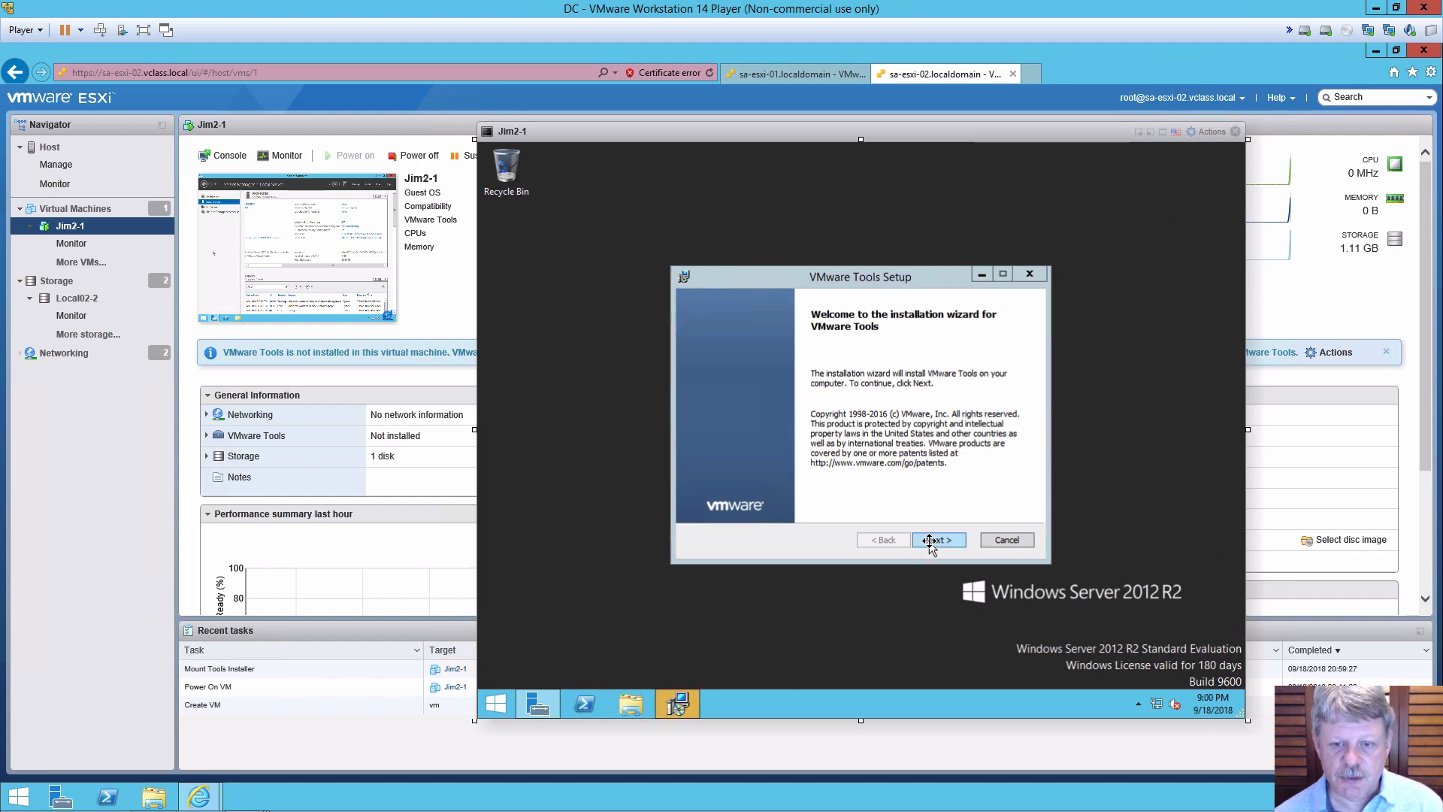
- Walk the VMware Tools Setup wizard with Typical setup type and start the install
click(938, 540)
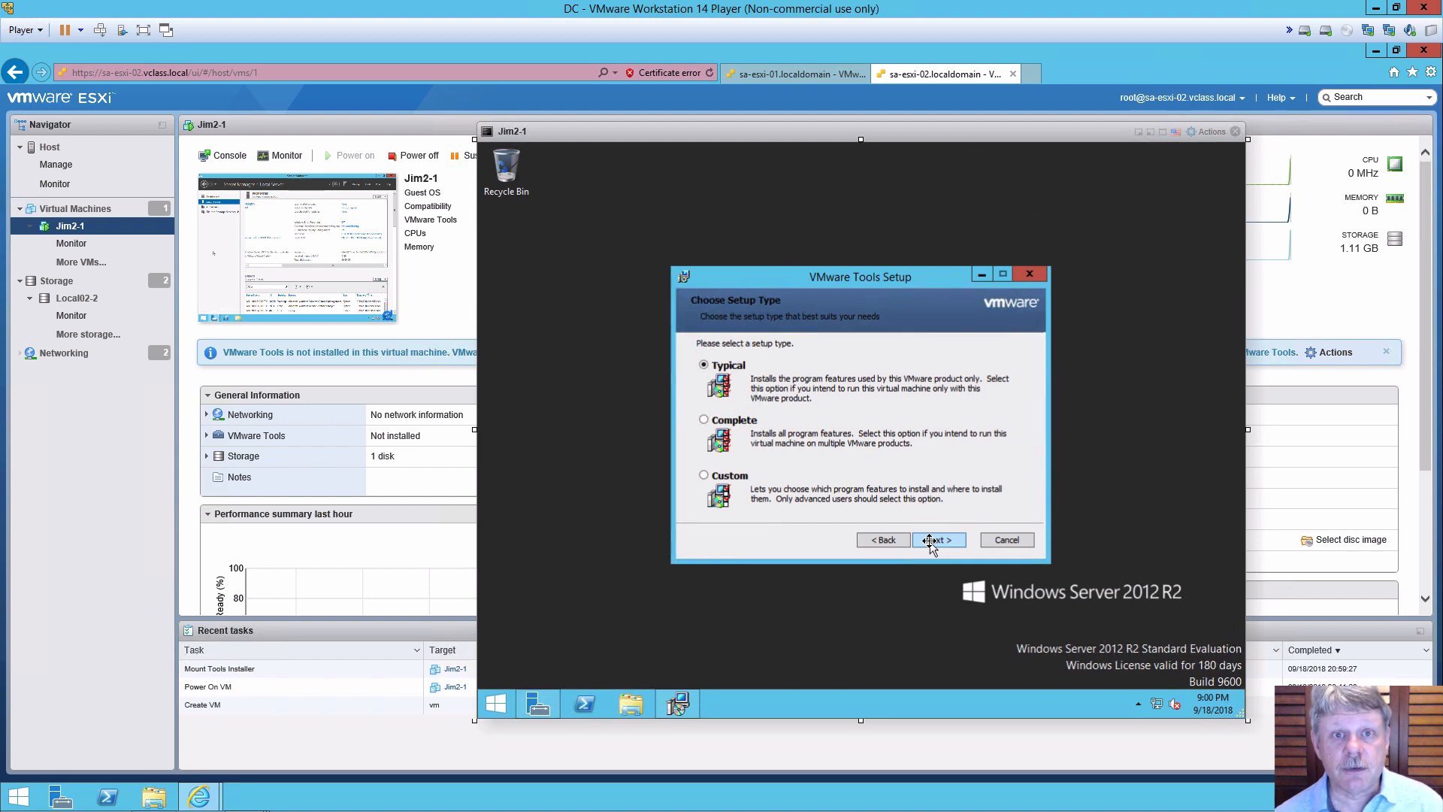
click(938, 540)
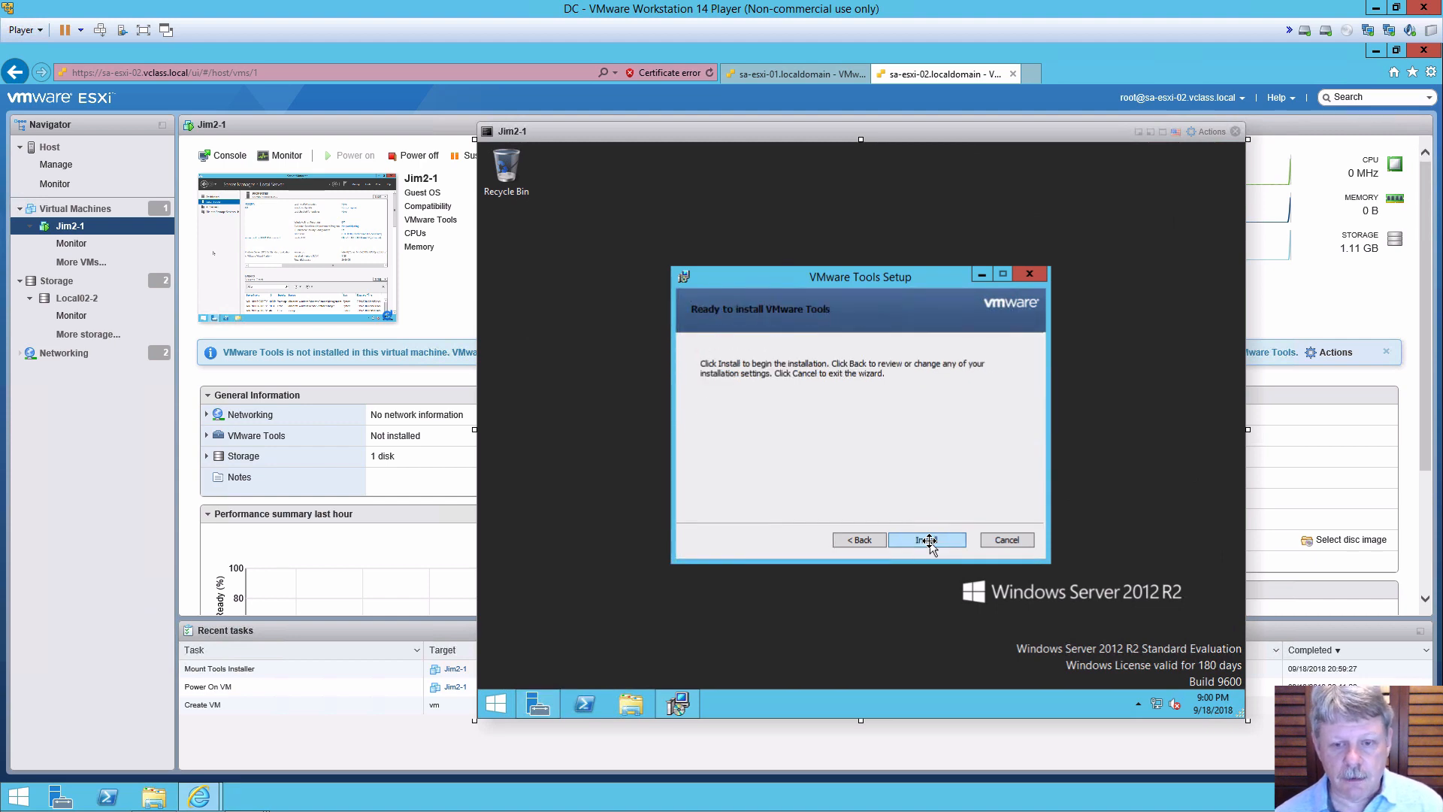
click(926, 540)
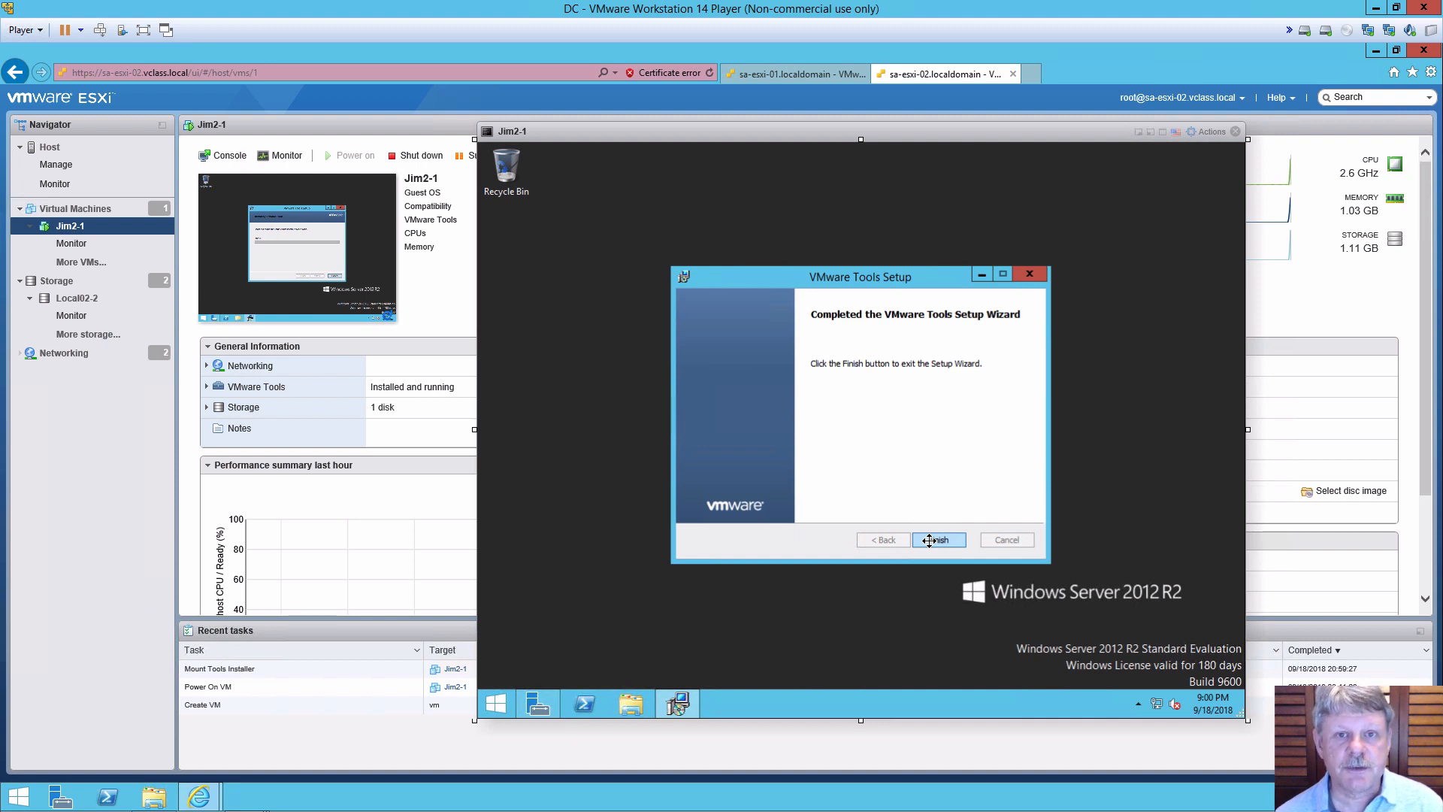
- Finish VMware Tools Setup and accept the restart so Jim2-1 reboots
click(938, 539)
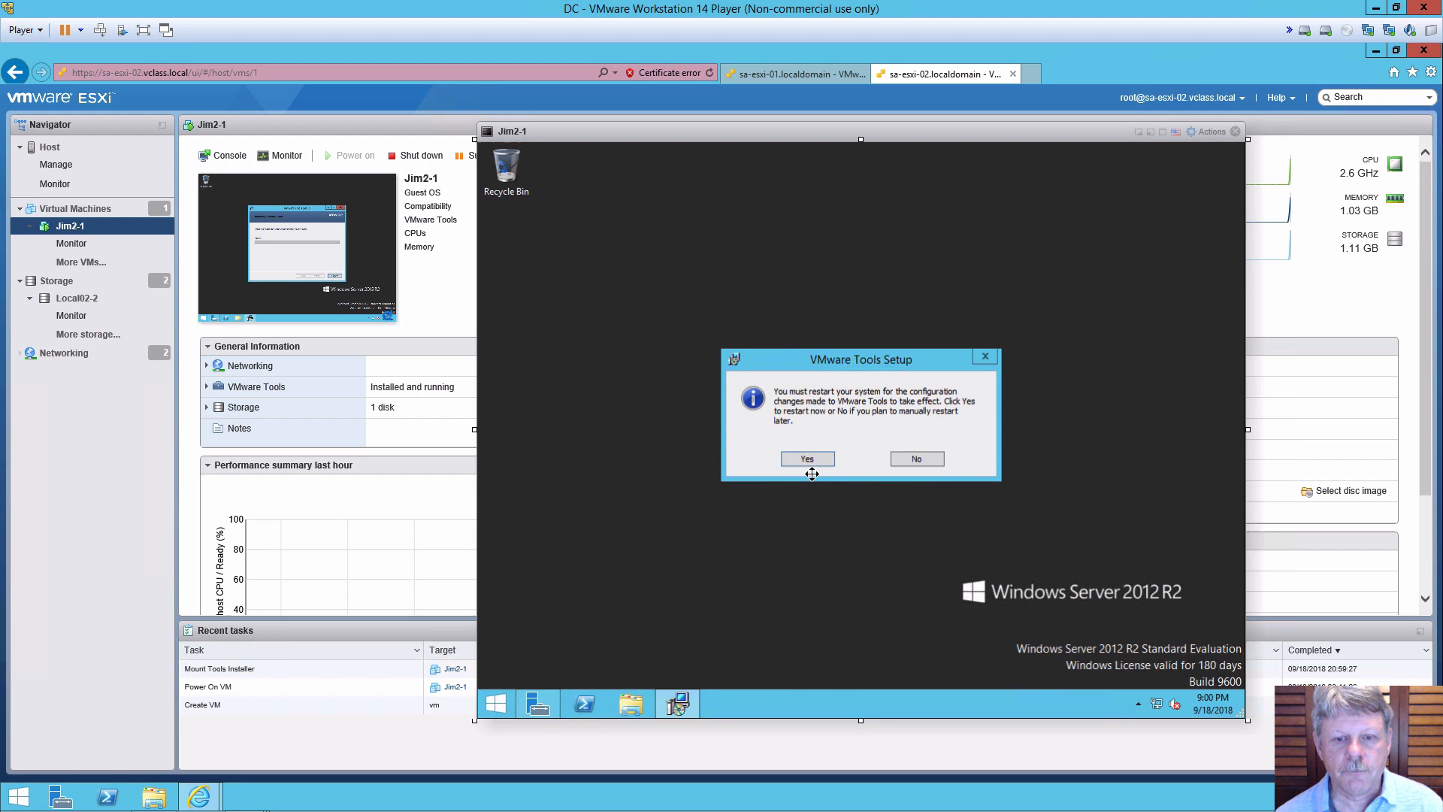
click(806, 459)
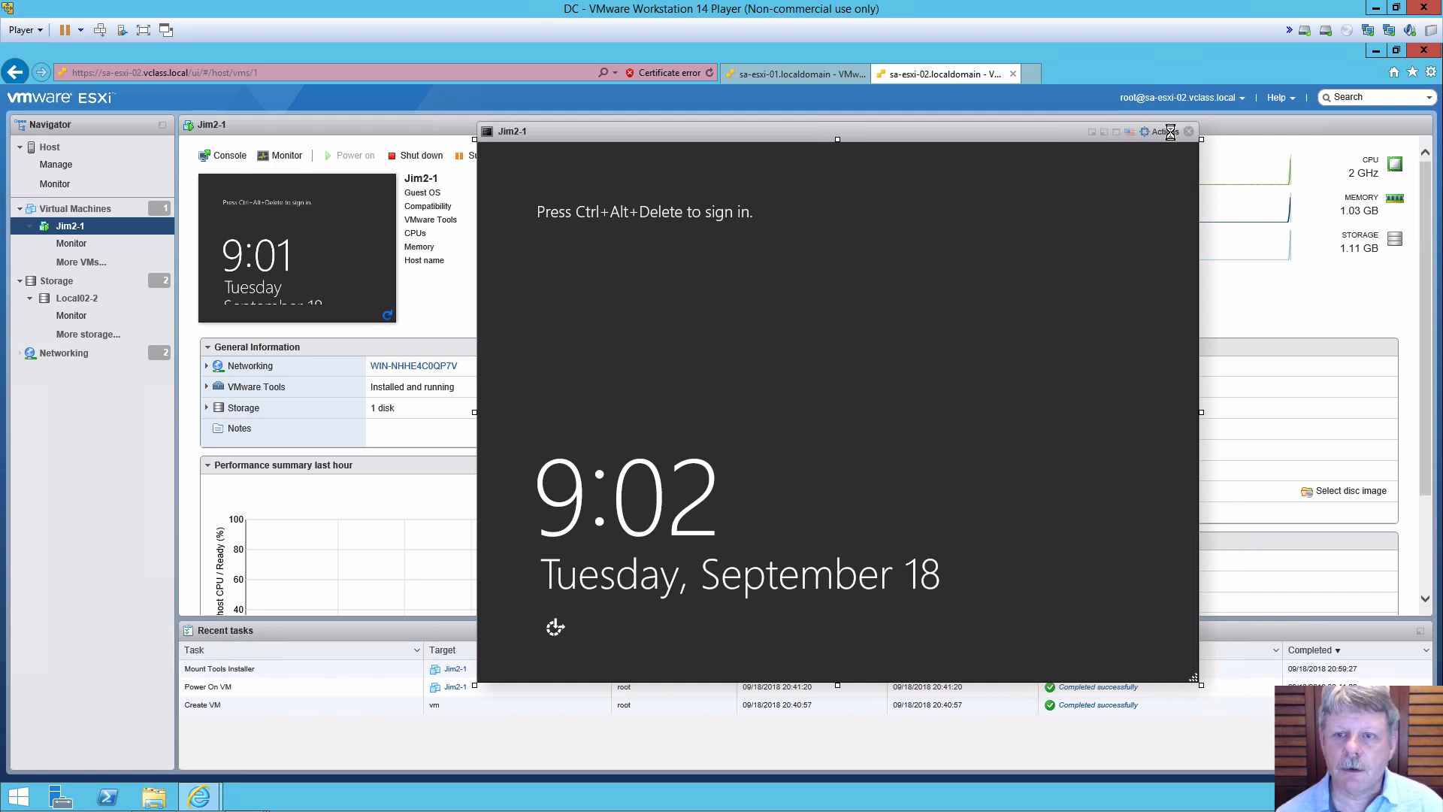
- Send Ctrl-Alt-Delete to the restarted Jim2-1 and sign back in as Administrator
click(1163, 132)
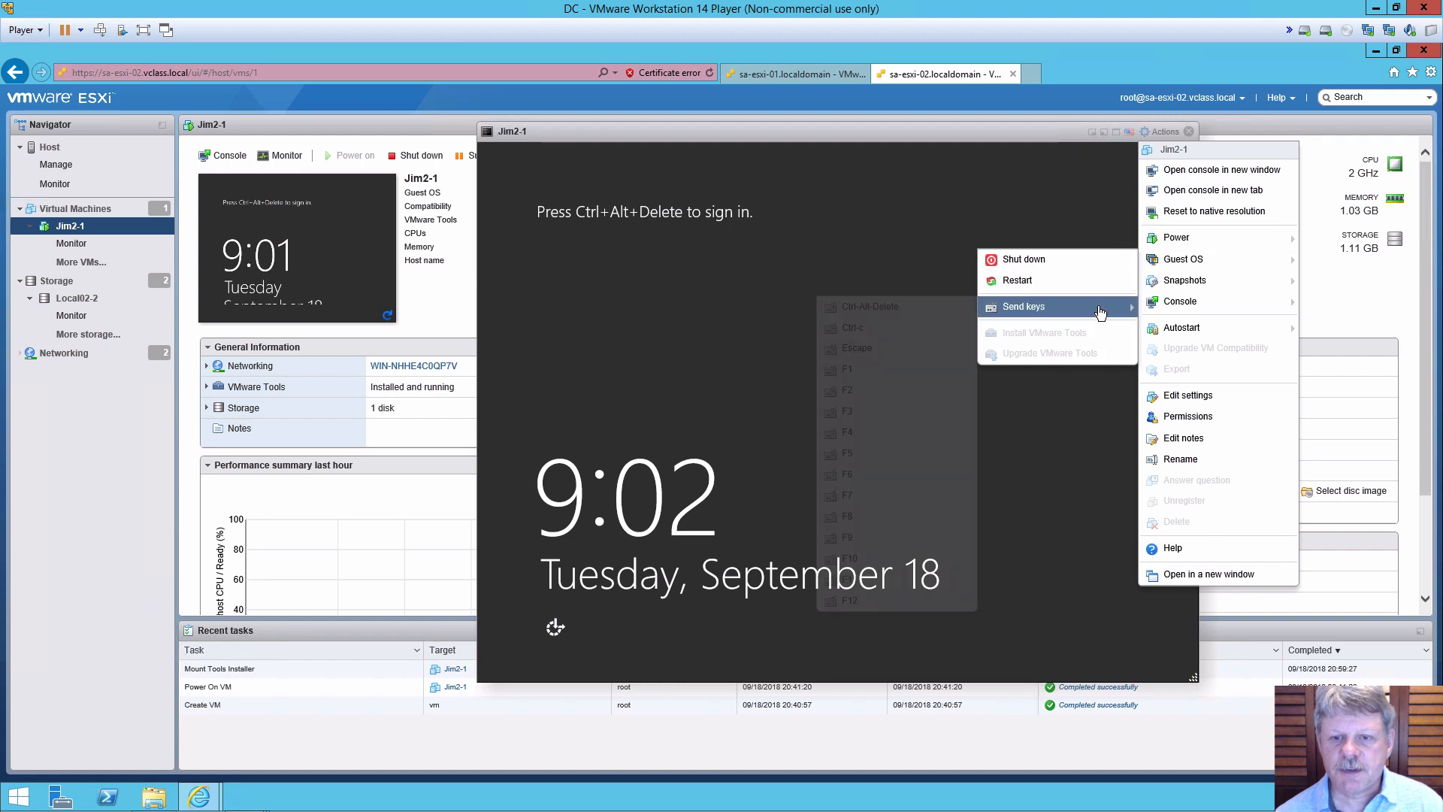
mouse_move(1013, 296)
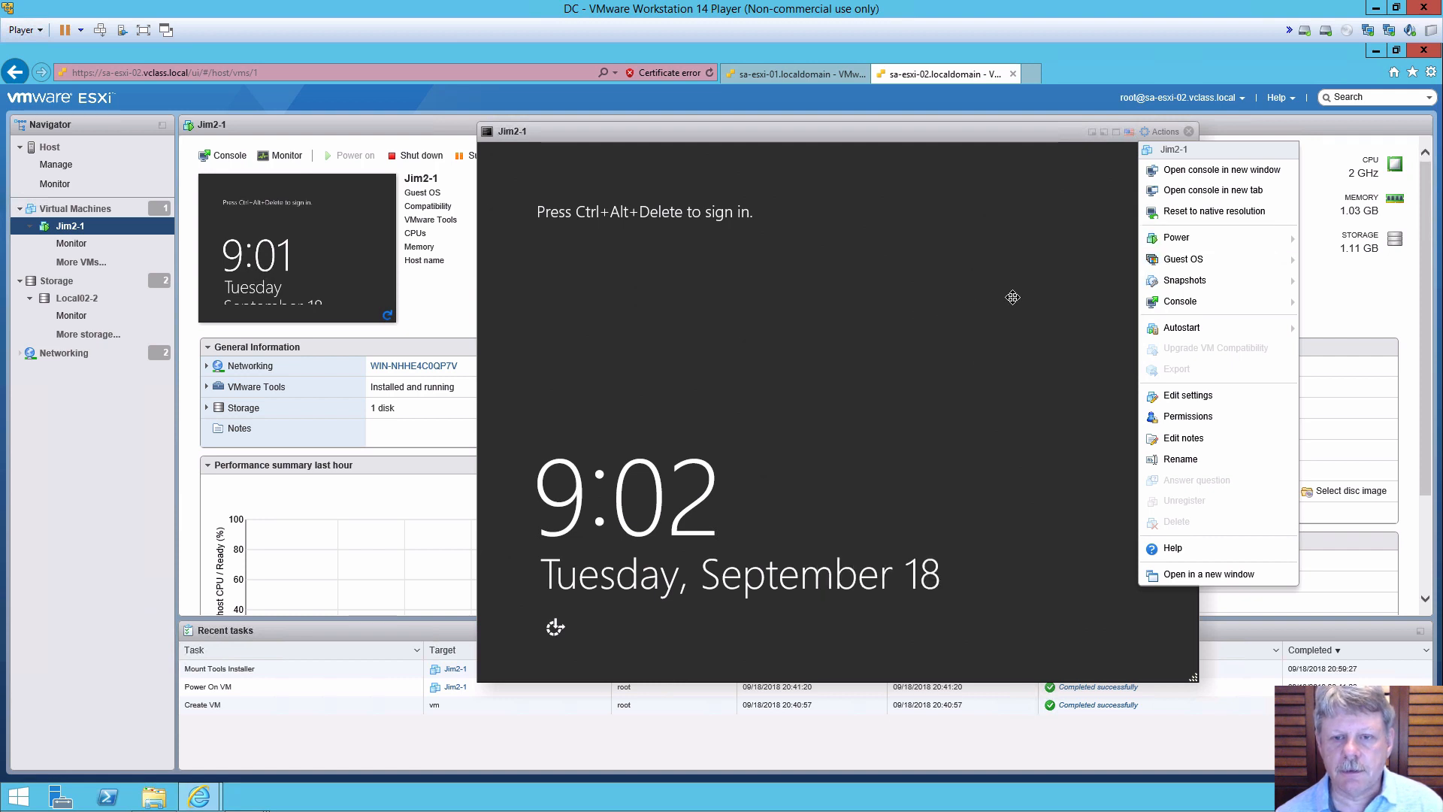
mouse_move(1184, 259)
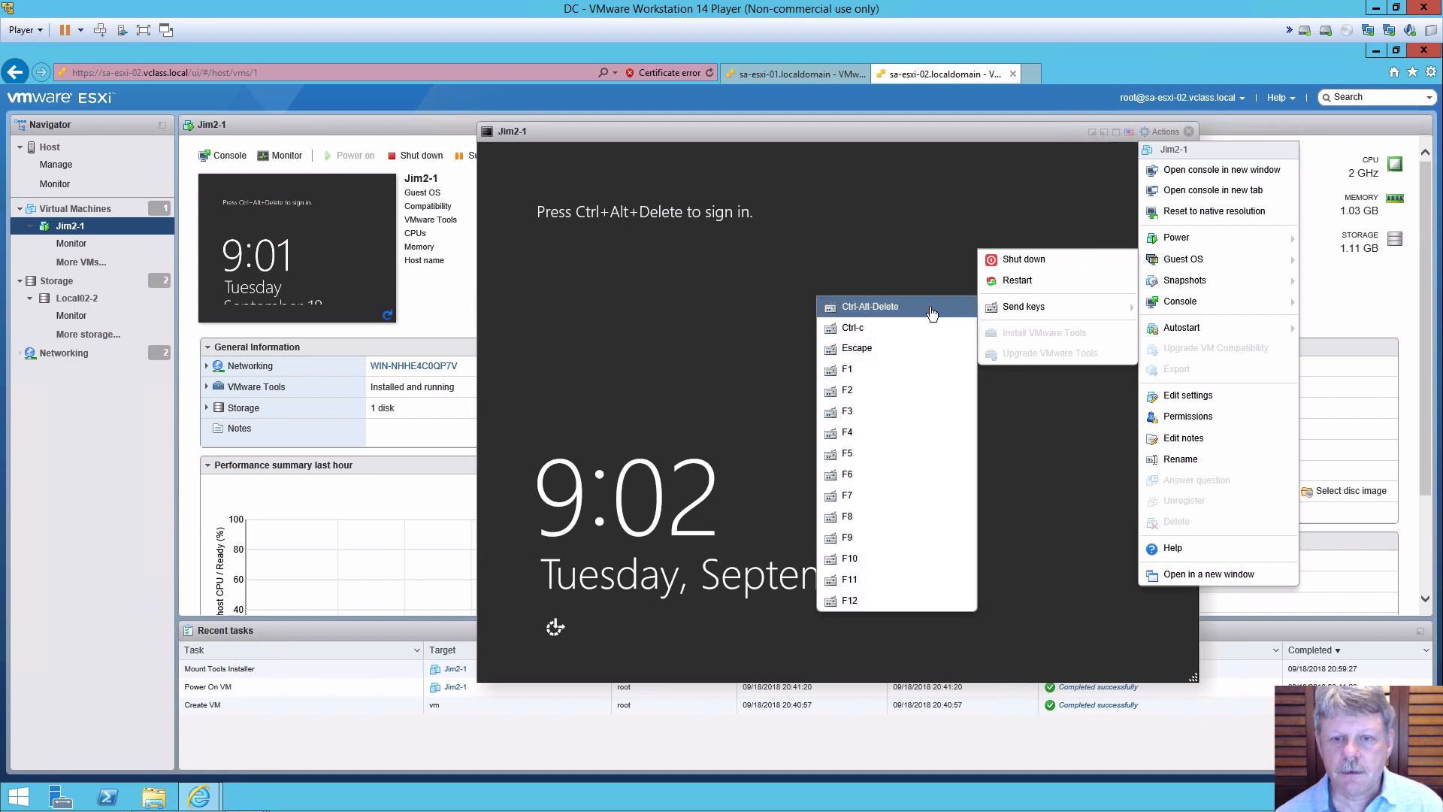
click(869, 307)
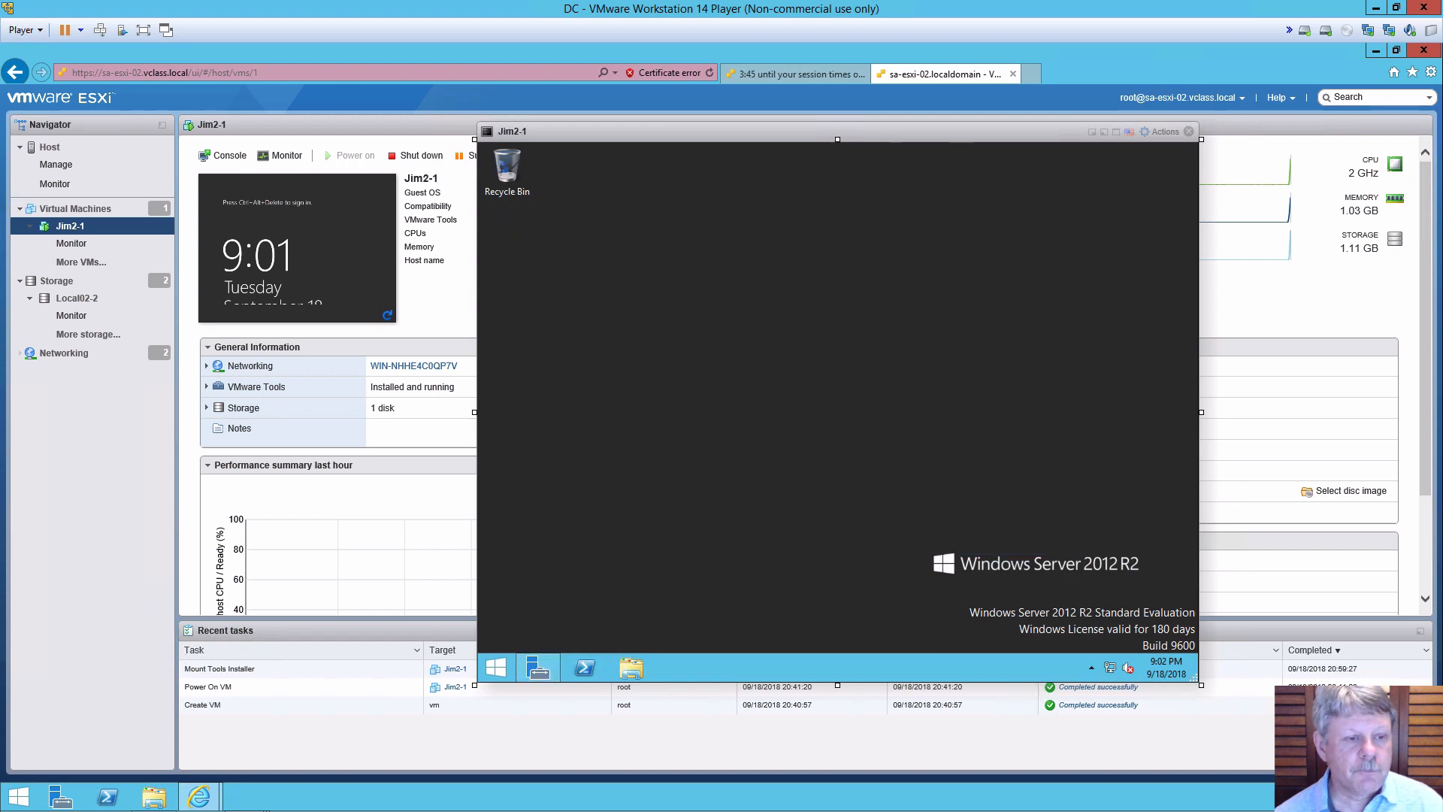
mouse_move(66, 225)
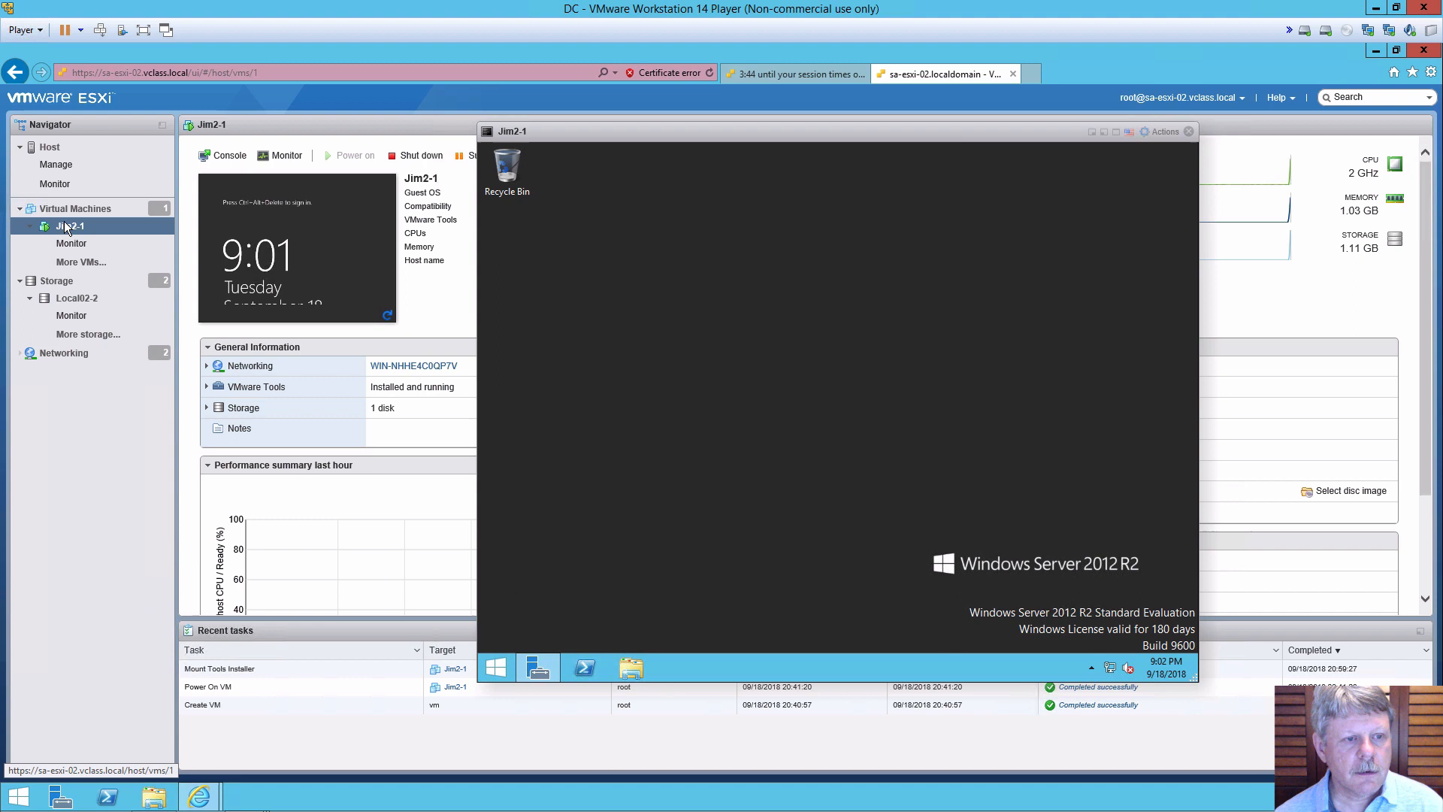
- Bring up Jim2-1's Edit settings and expand CD/DVD Drive 1, still a datastore ISO file
right_click(64, 225)
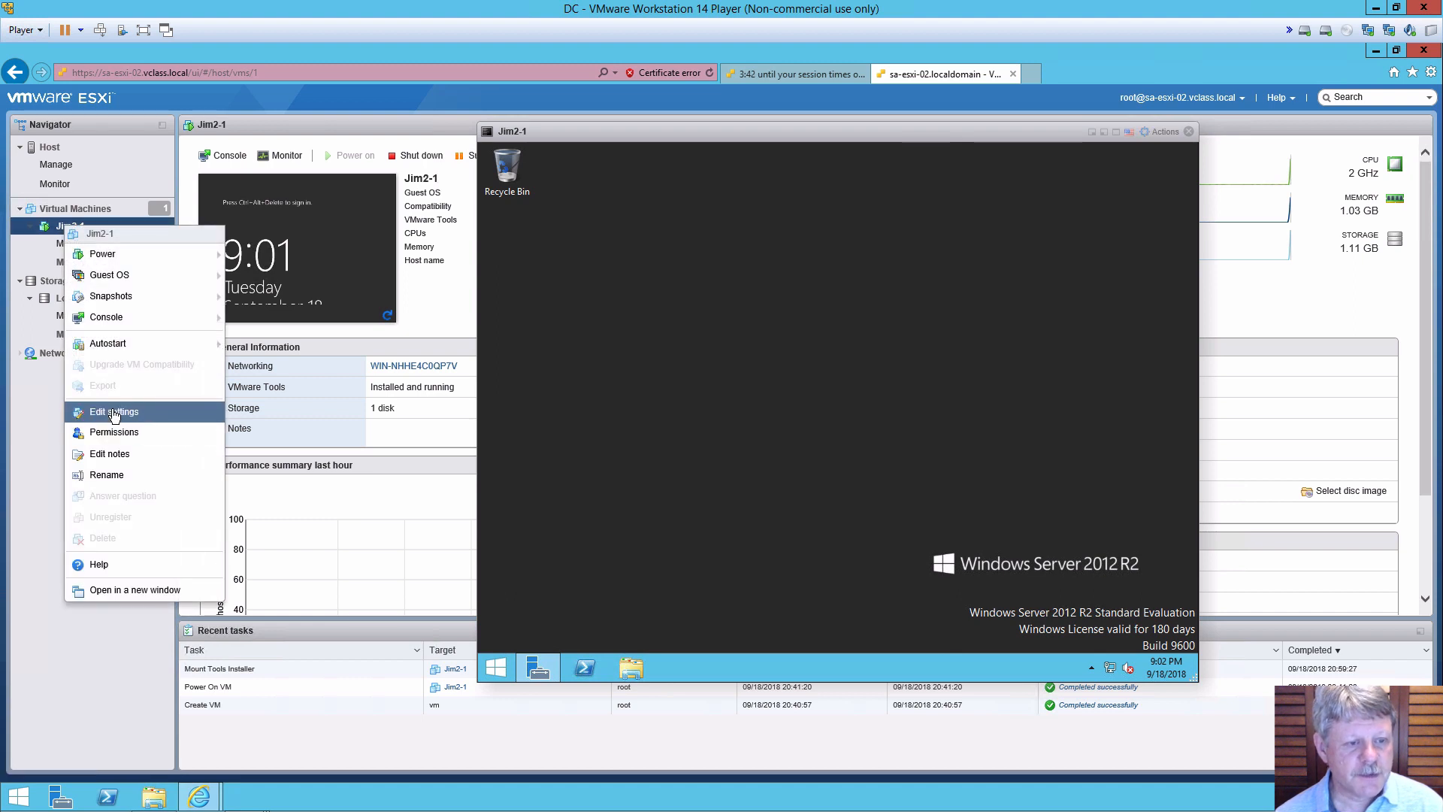
click(114, 412)
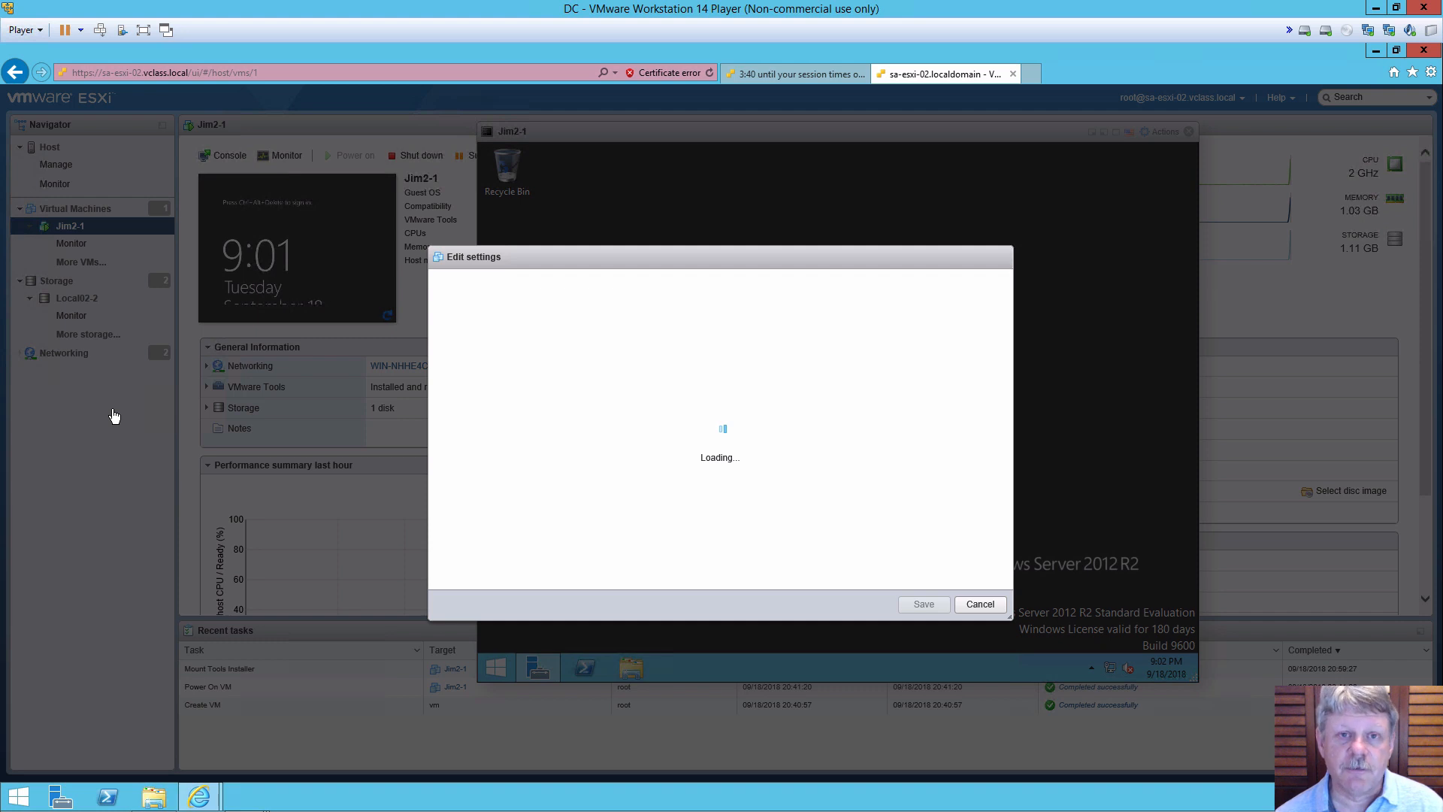
mouse_move(111, 410)
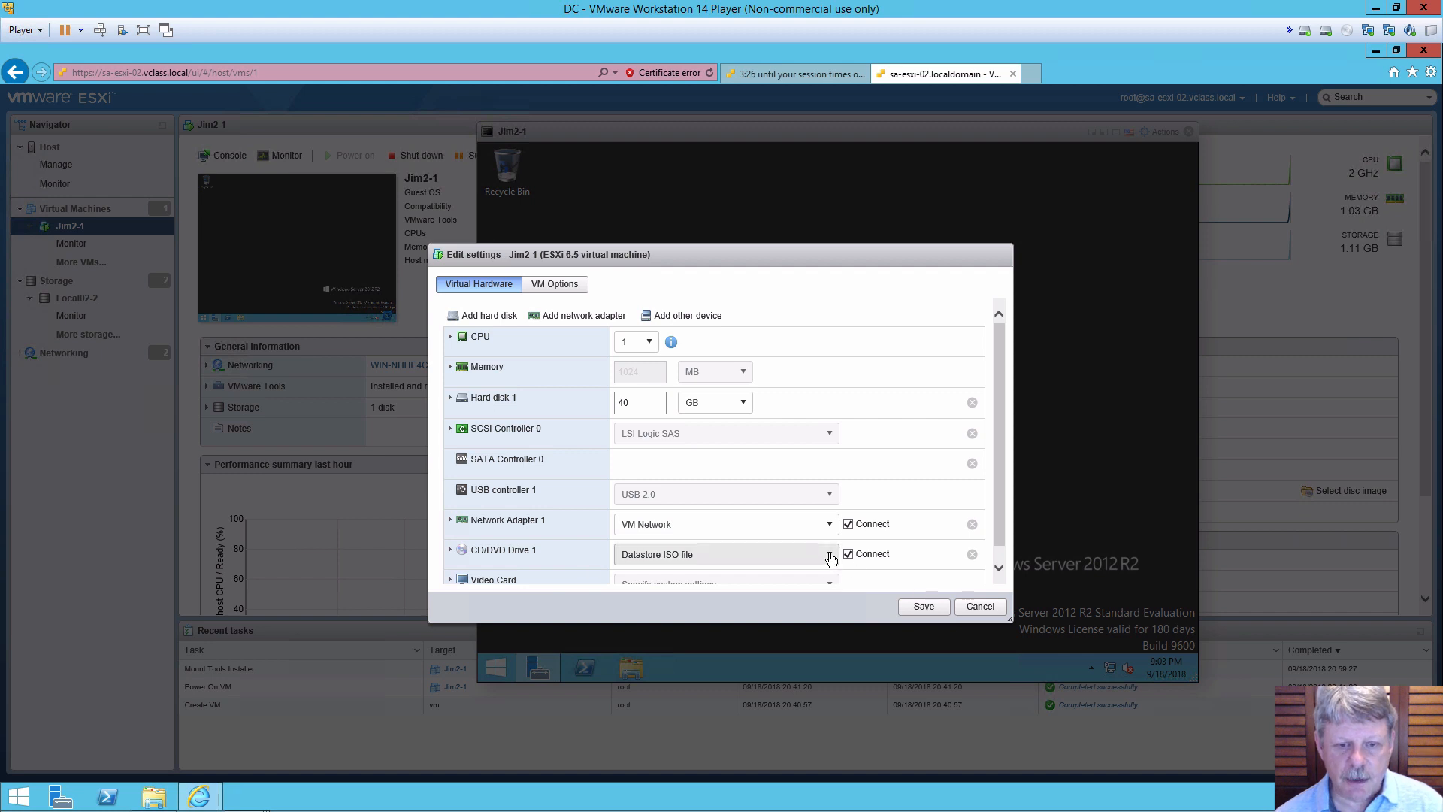
click(830, 554)
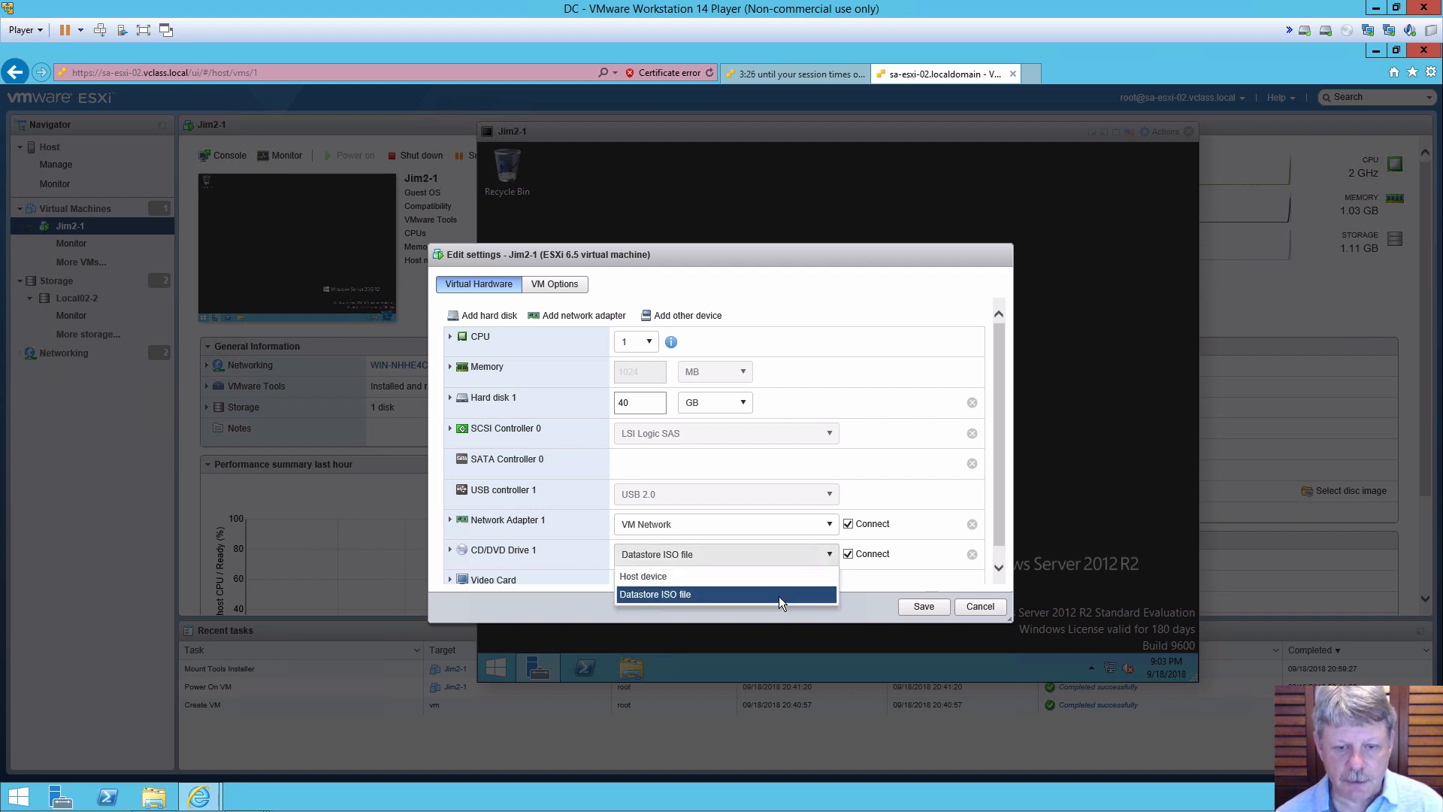
click(656, 594)
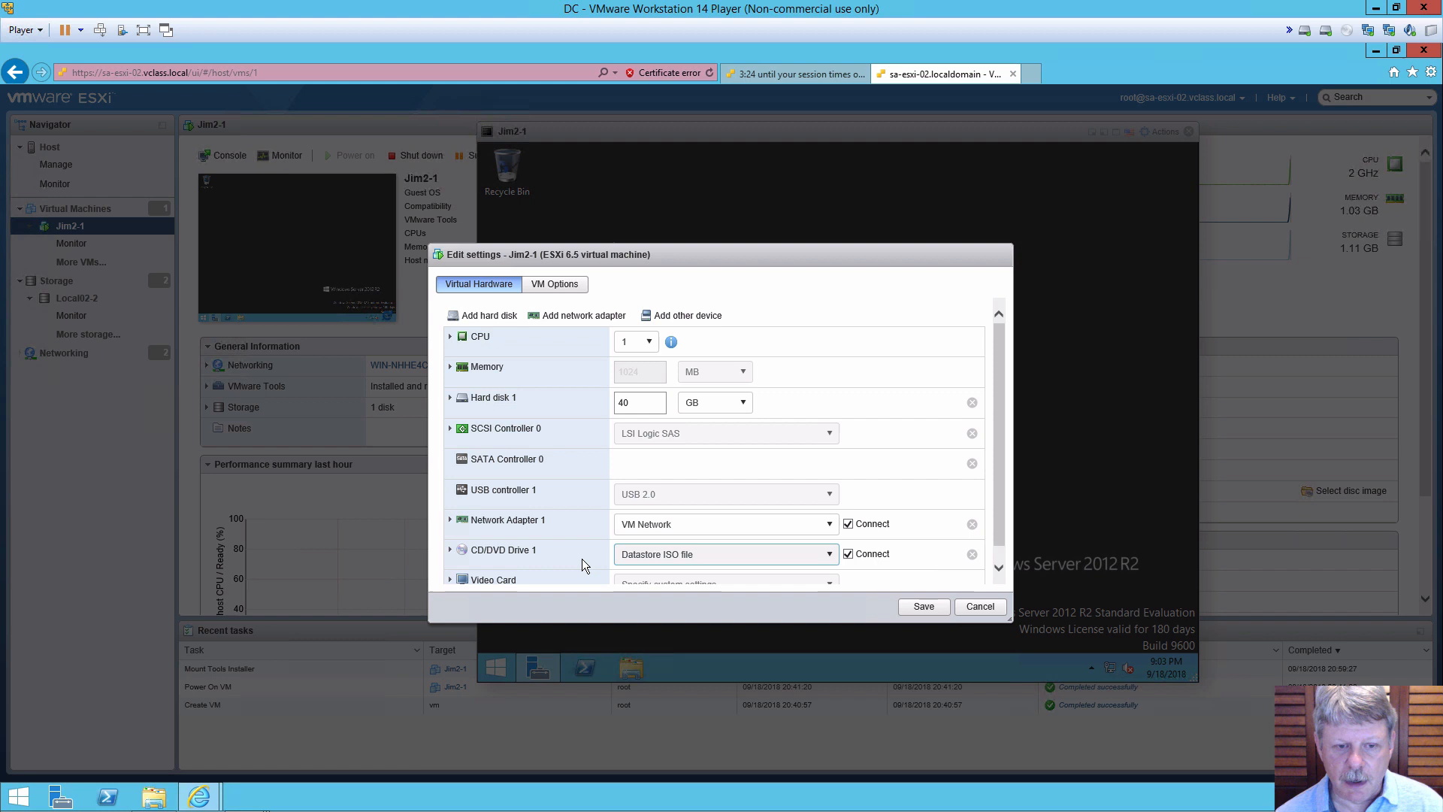
click(451, 550)
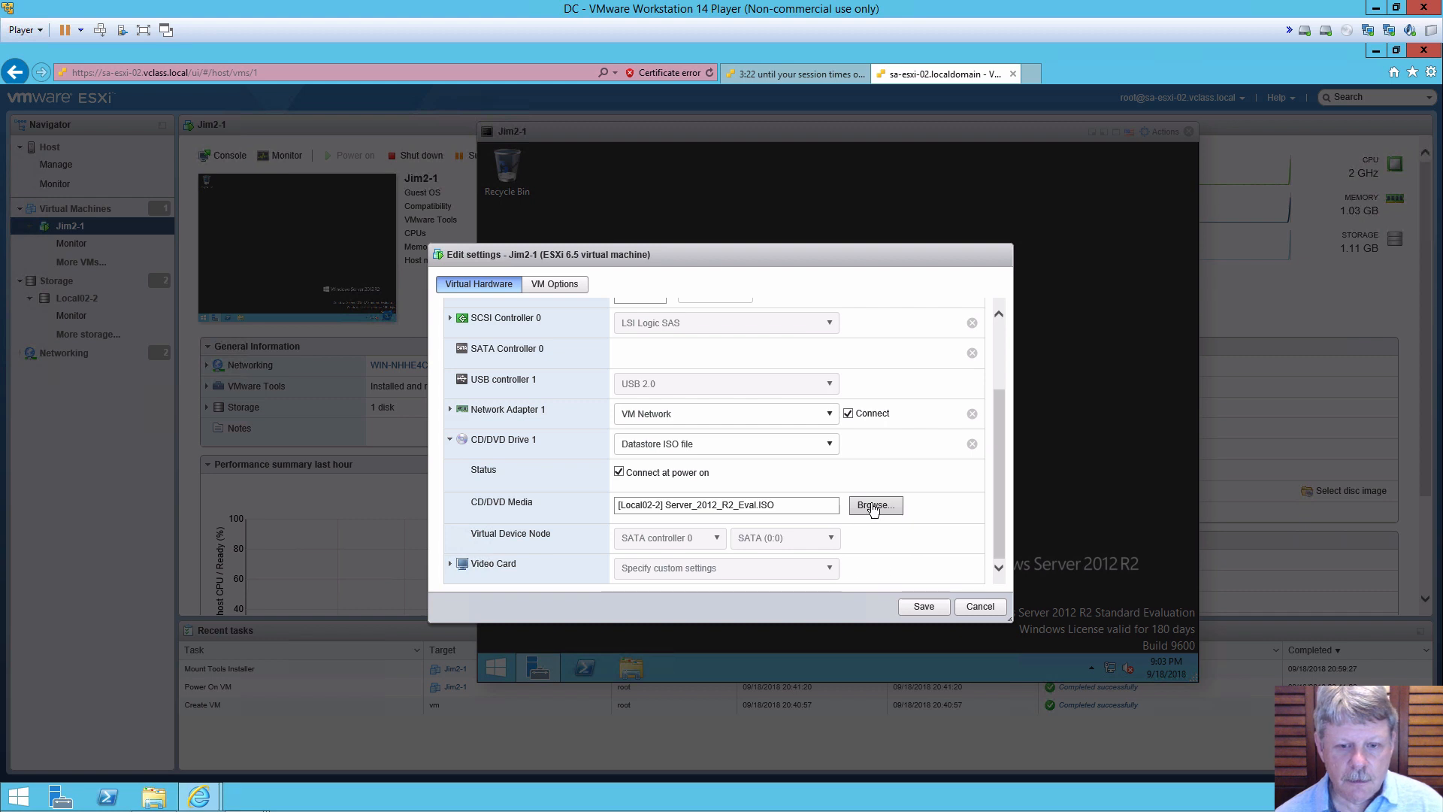
- Browse the Local02-2 datastore and select ClassFiles-vSphere.iso as the drive's image
click(875, 505)
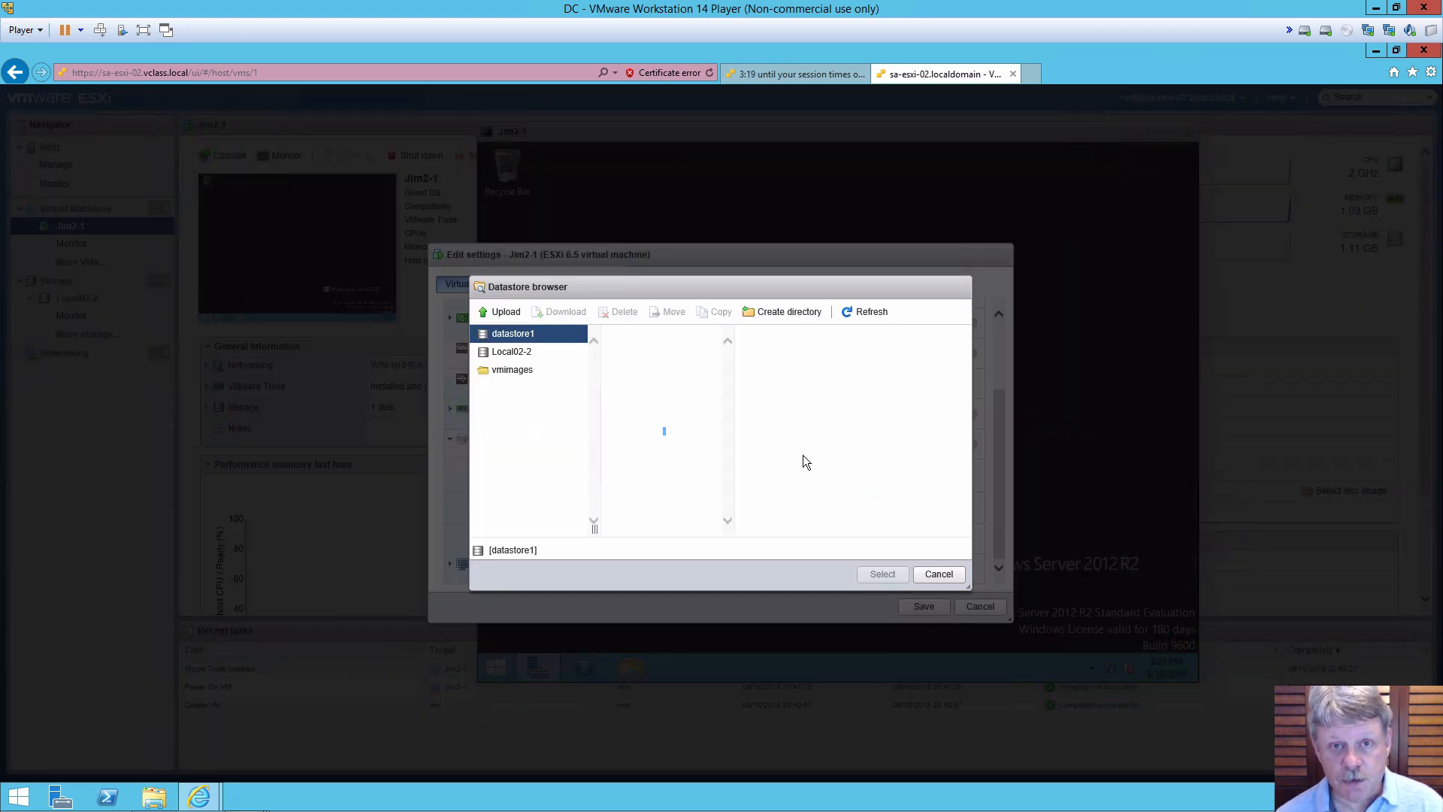
click(512, 332)
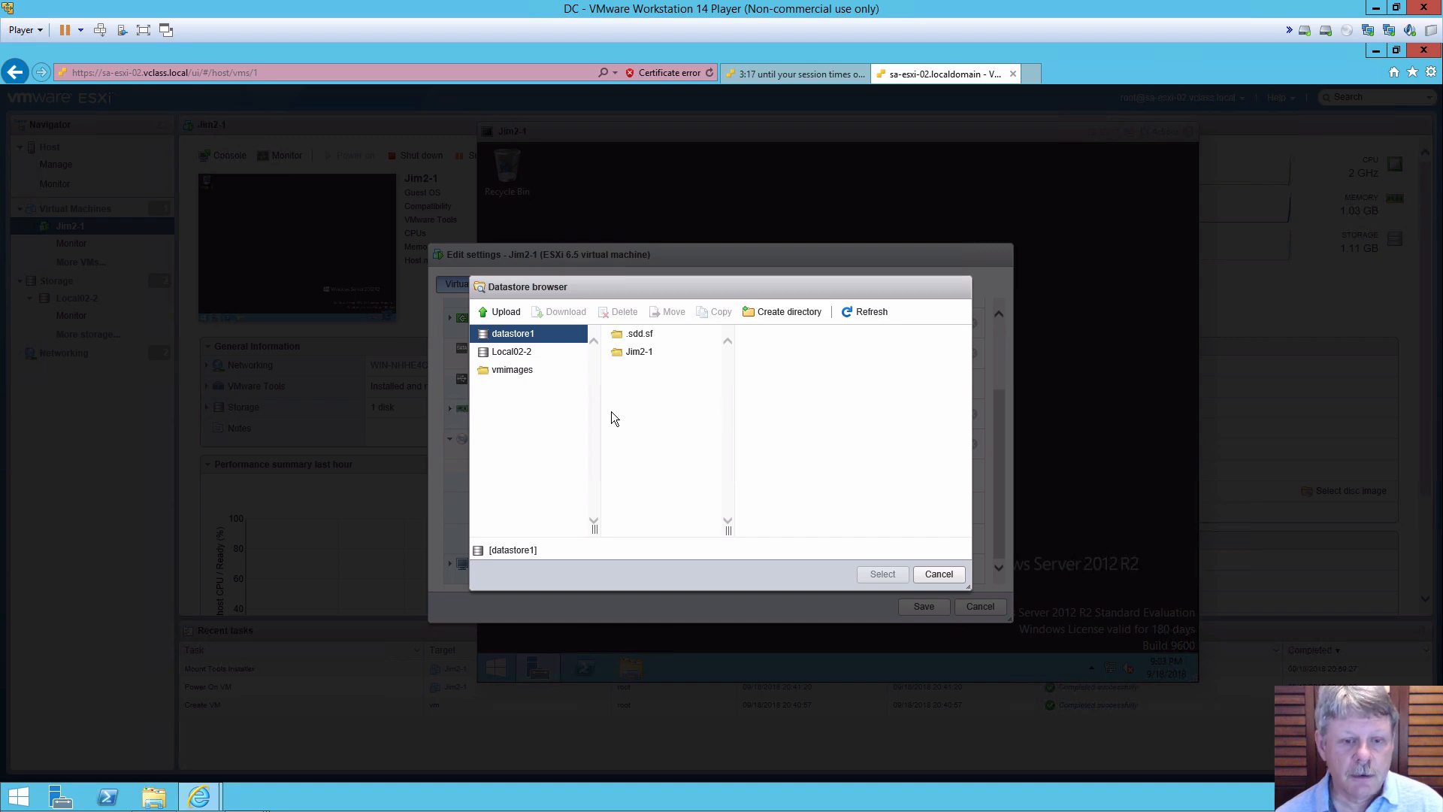
click(512, 352)
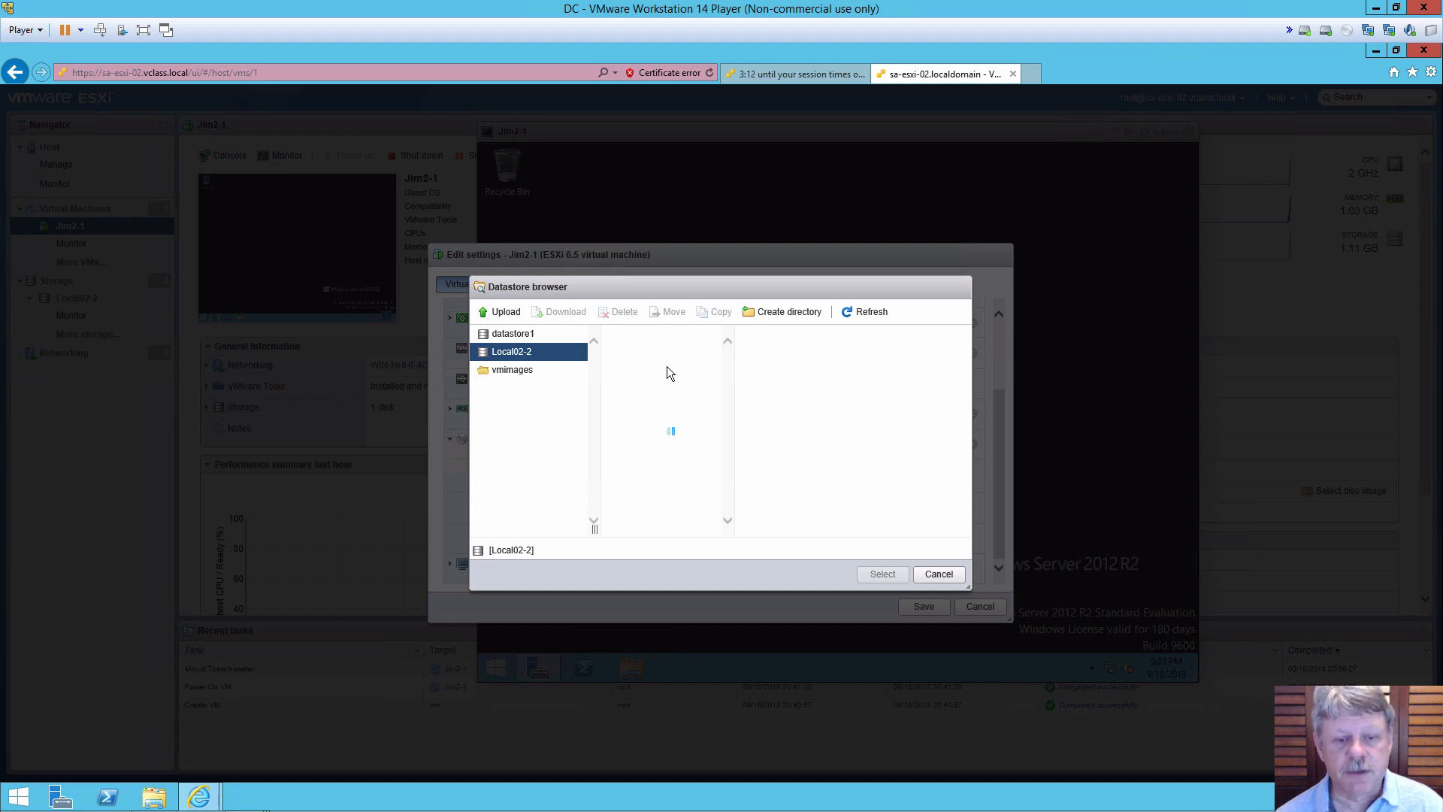
click(511, 352)
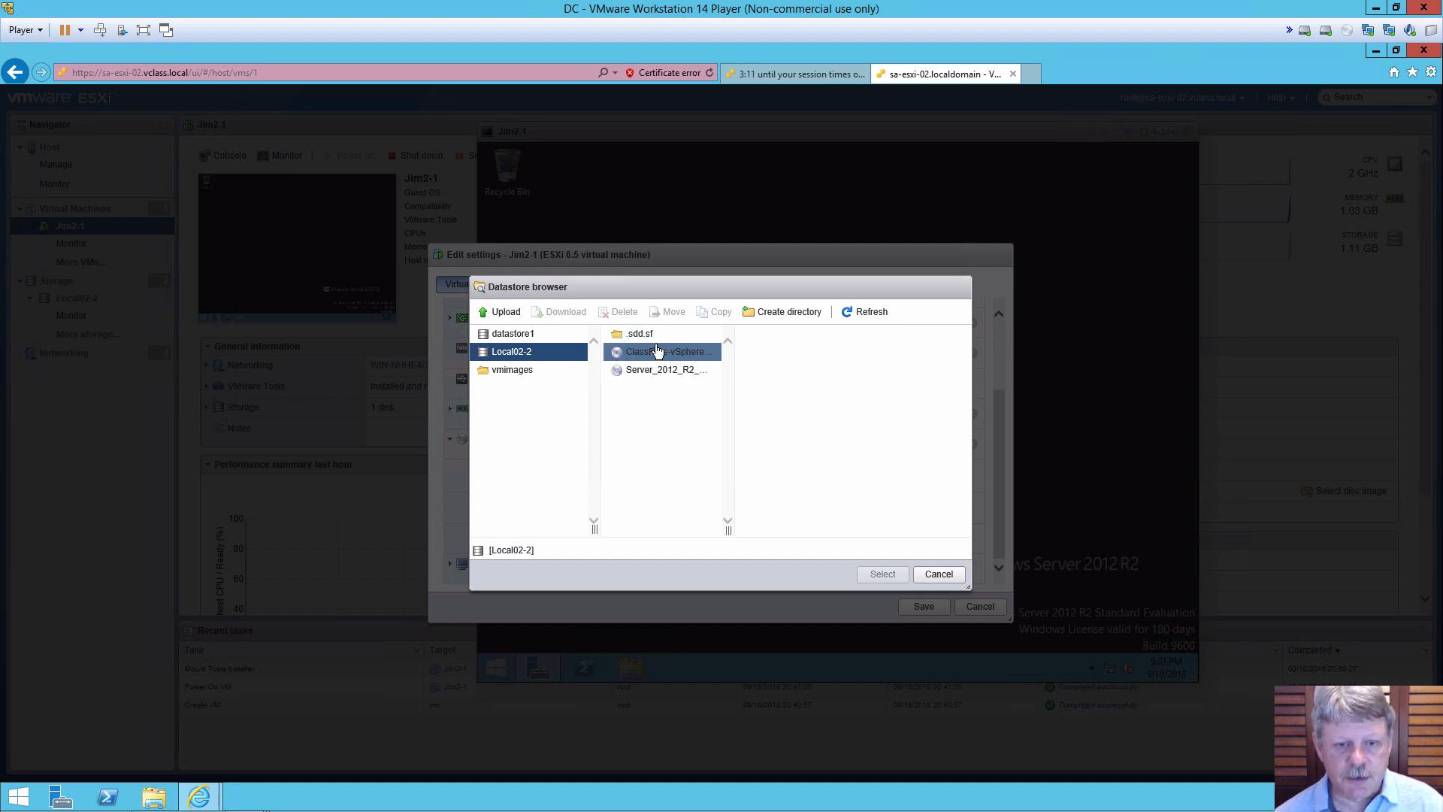
click(667, 352)
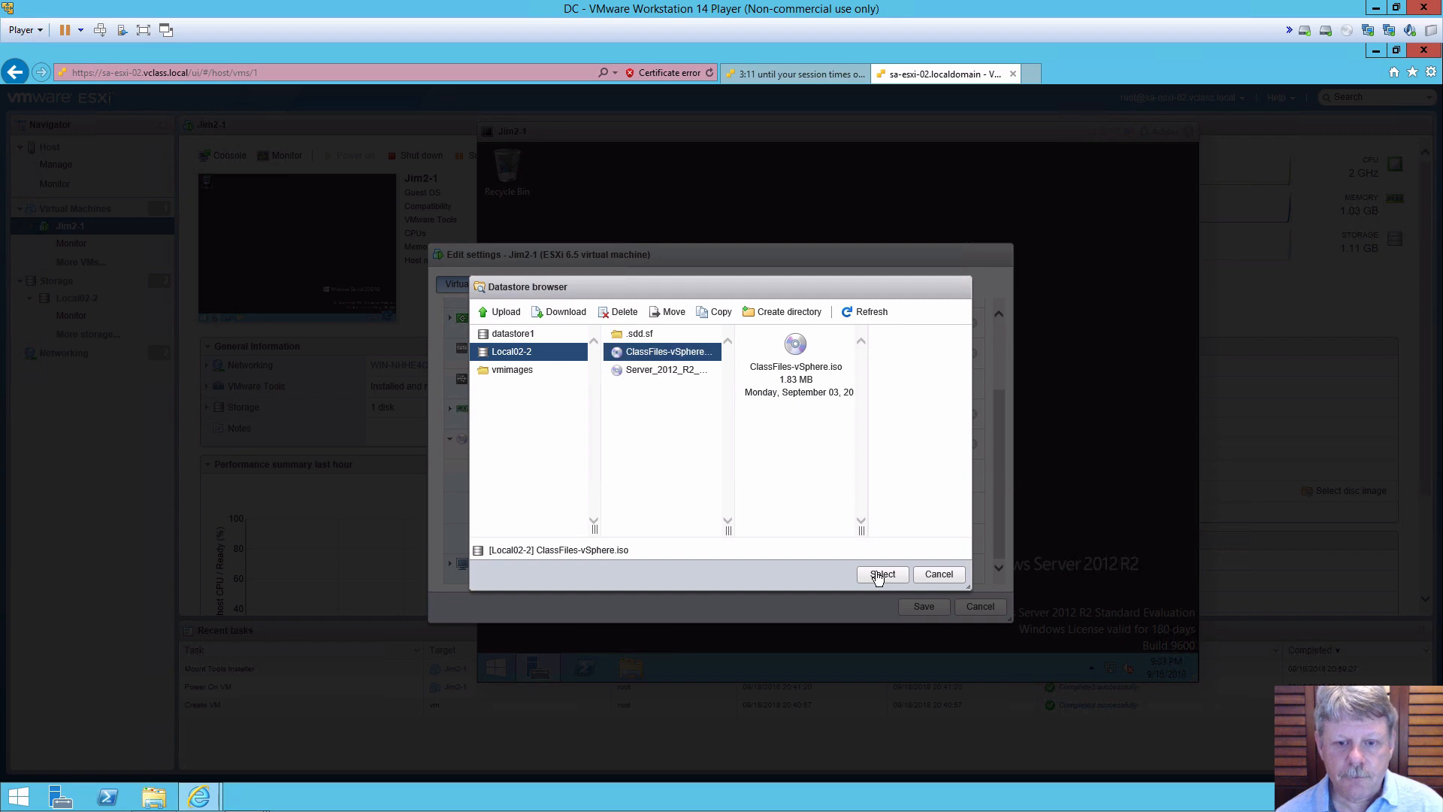
click(883, 575)
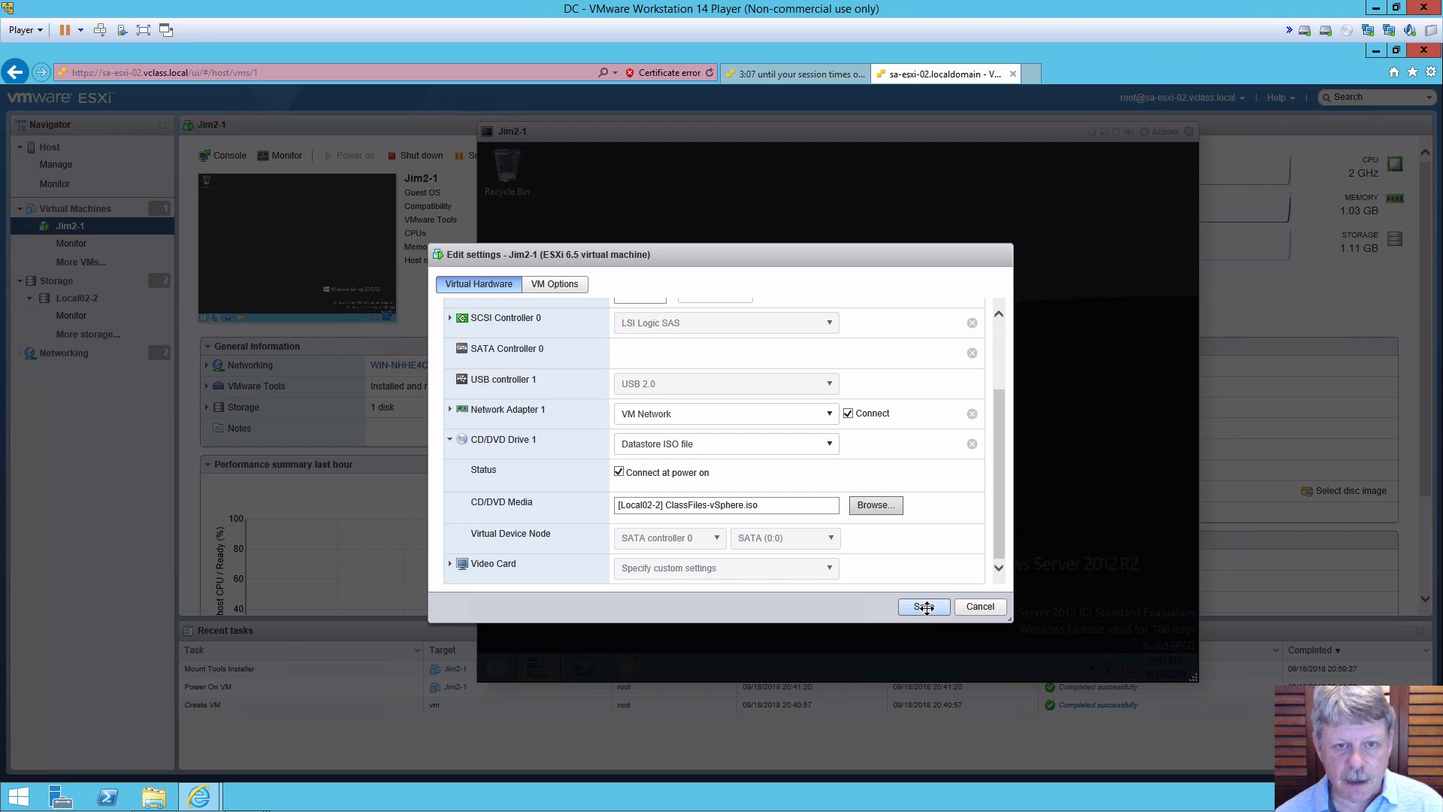
- Save the disc setting, then copy CPUBUSY and IOMETER from the D: drive to the desktop
click(923, 605)
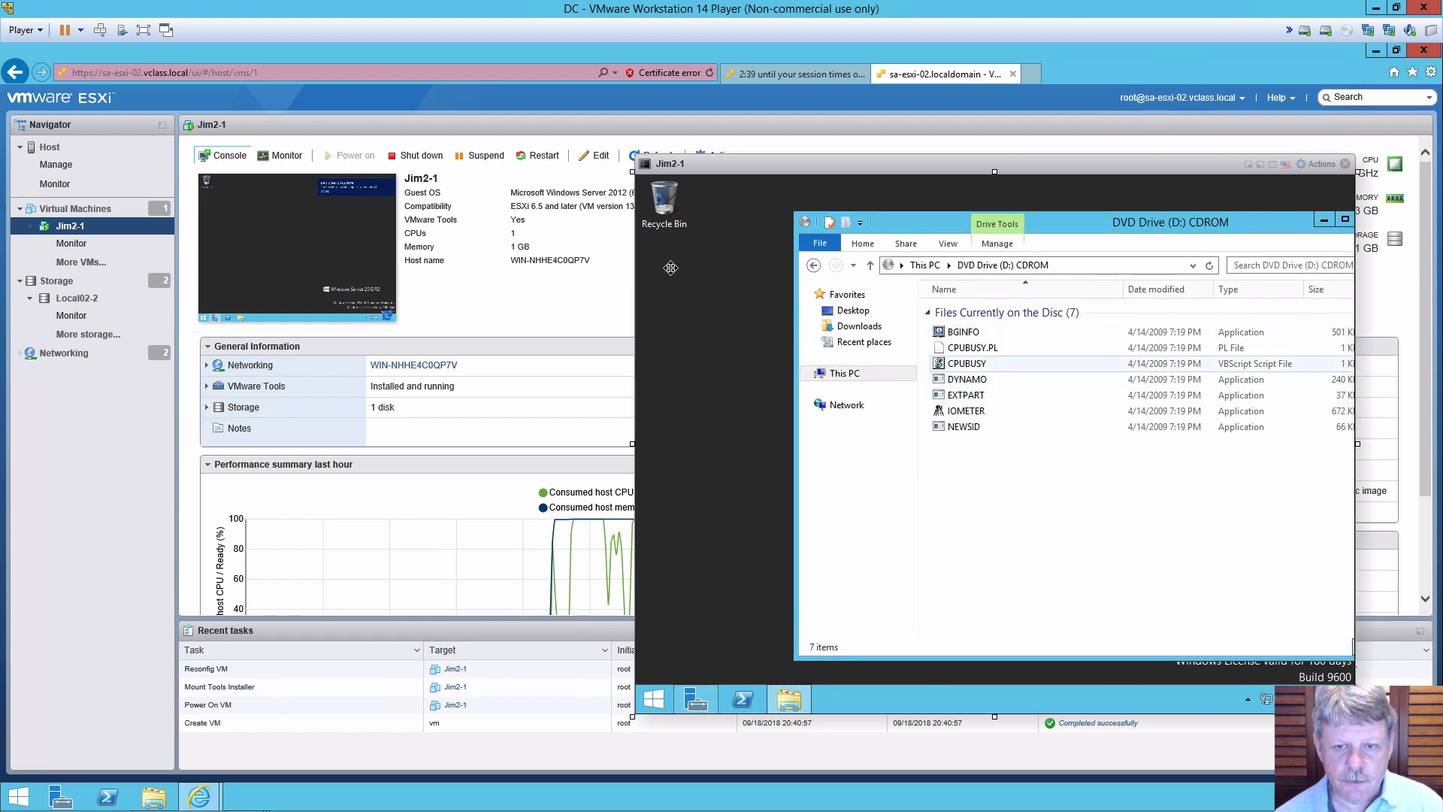
click(967, 363)
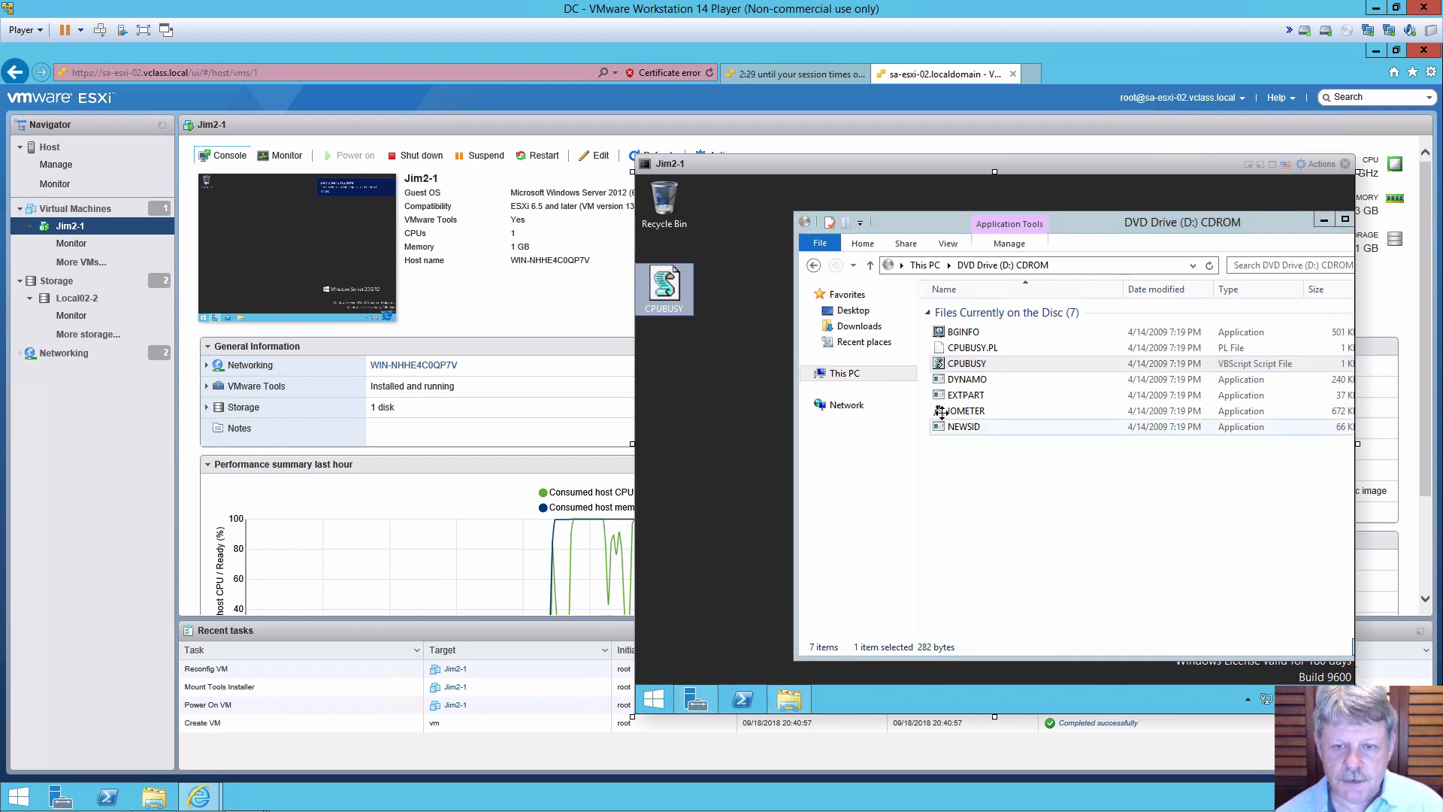
click(965, 411)
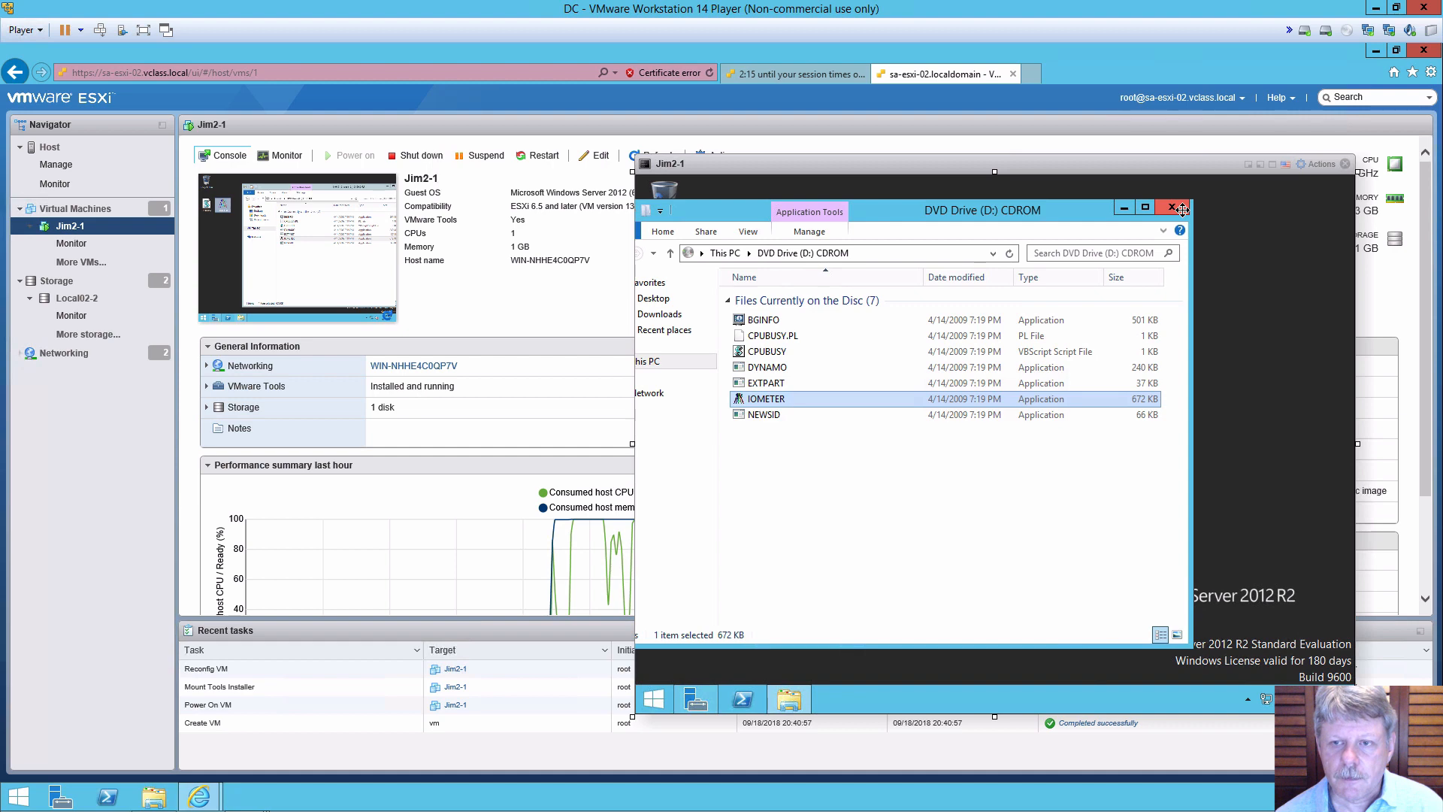
click(1173, 207)
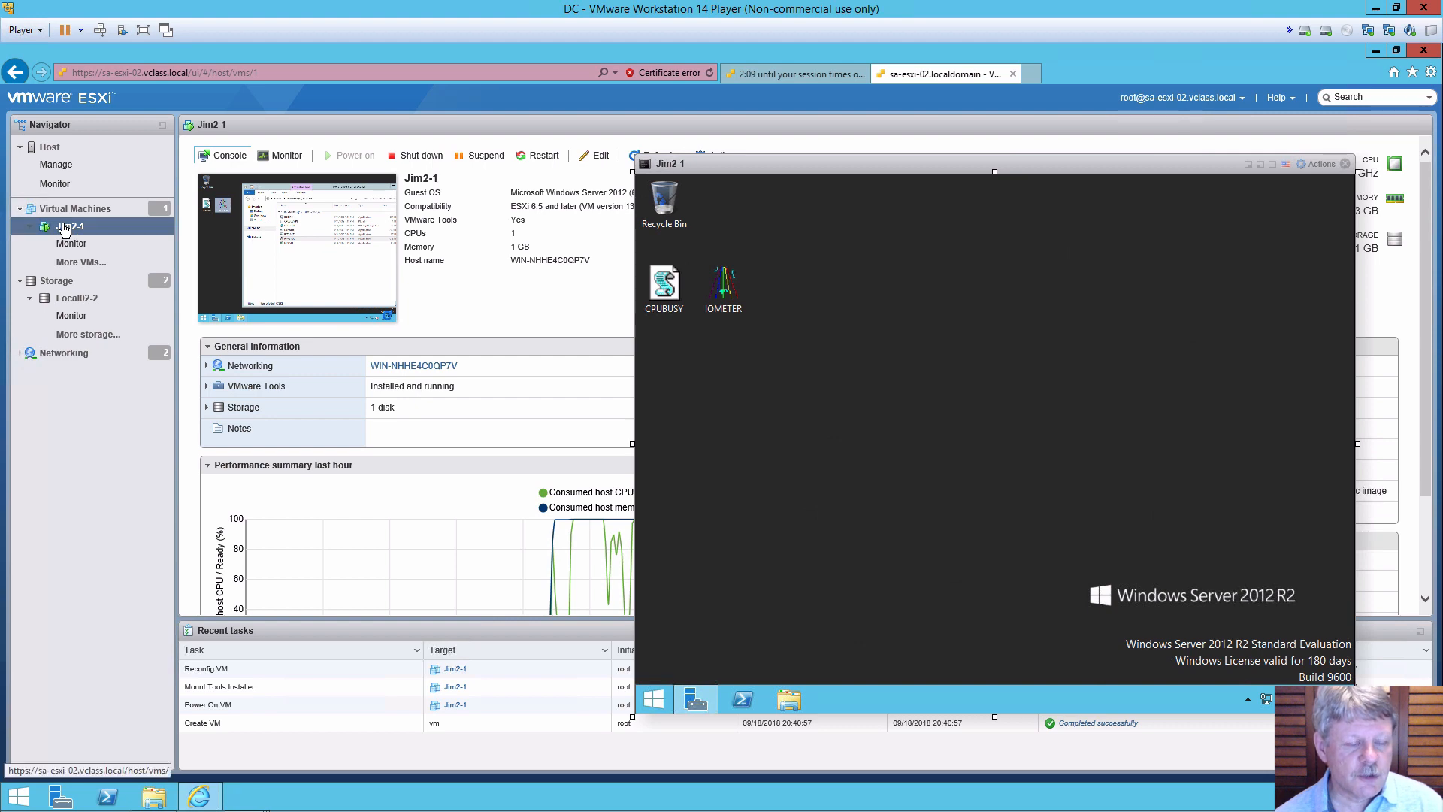
- Reopen Jim2-1's Edit settings and switch CD/DVD Drive 1 to Host device
right_click(63, 226)
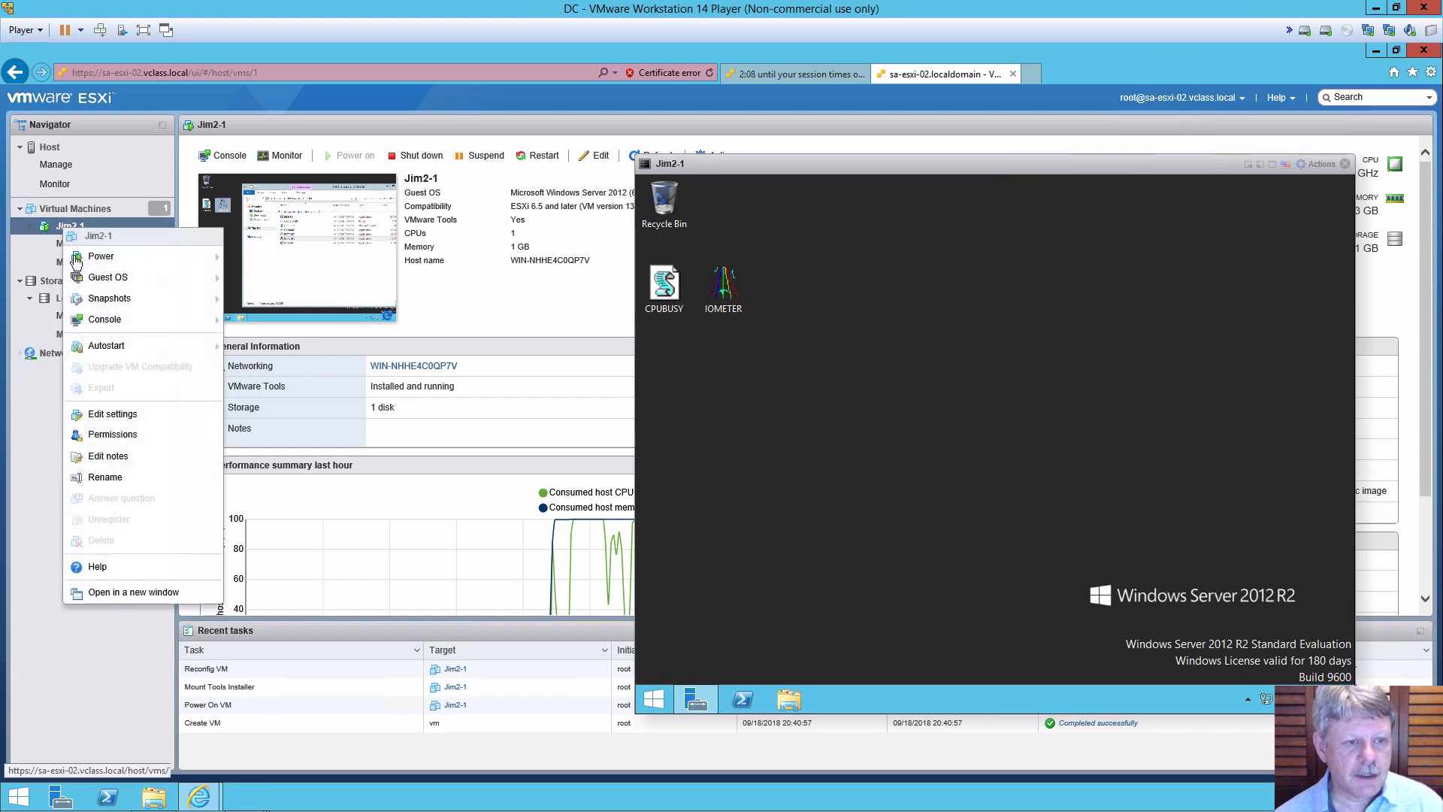
click(111, 415)
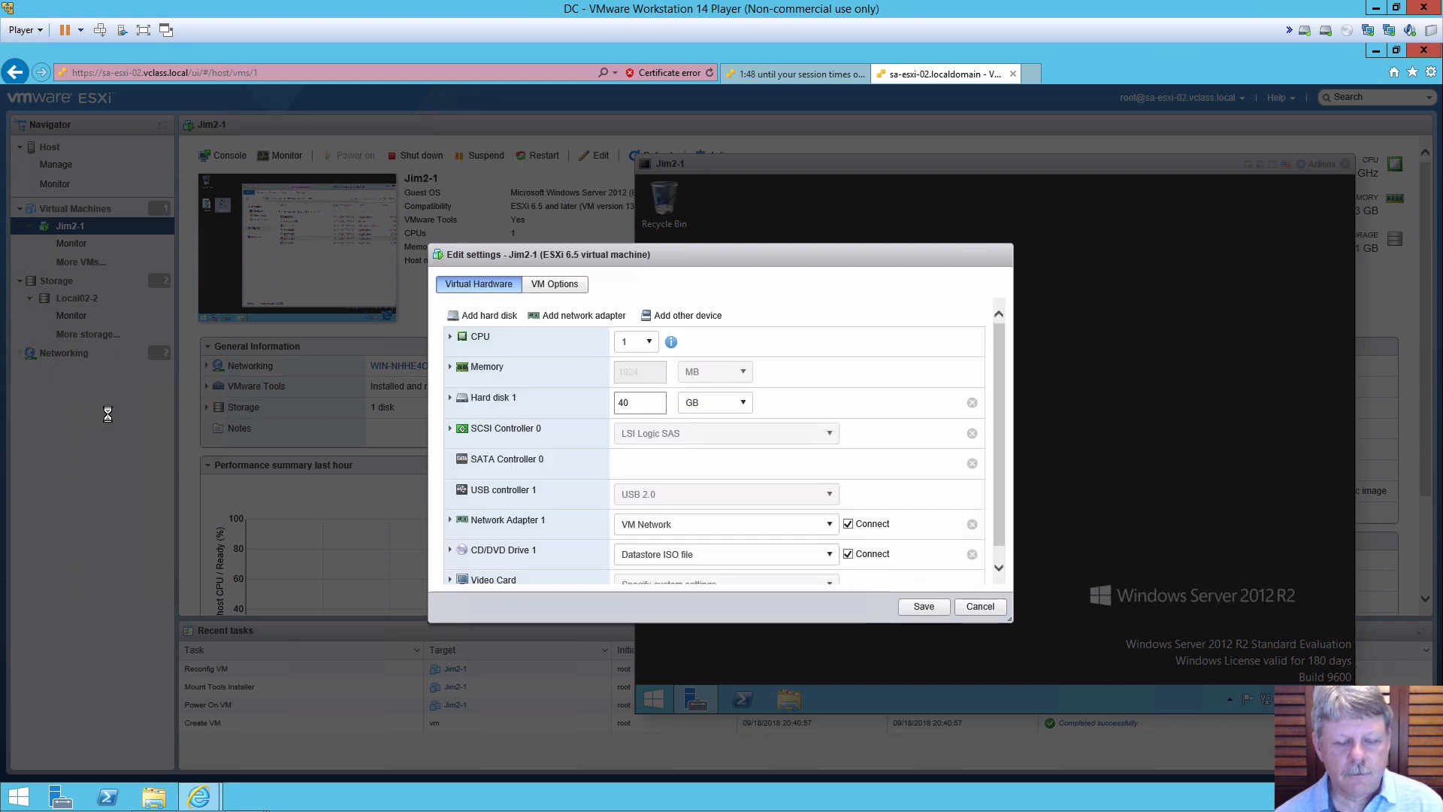
mouse_move(743, 454)
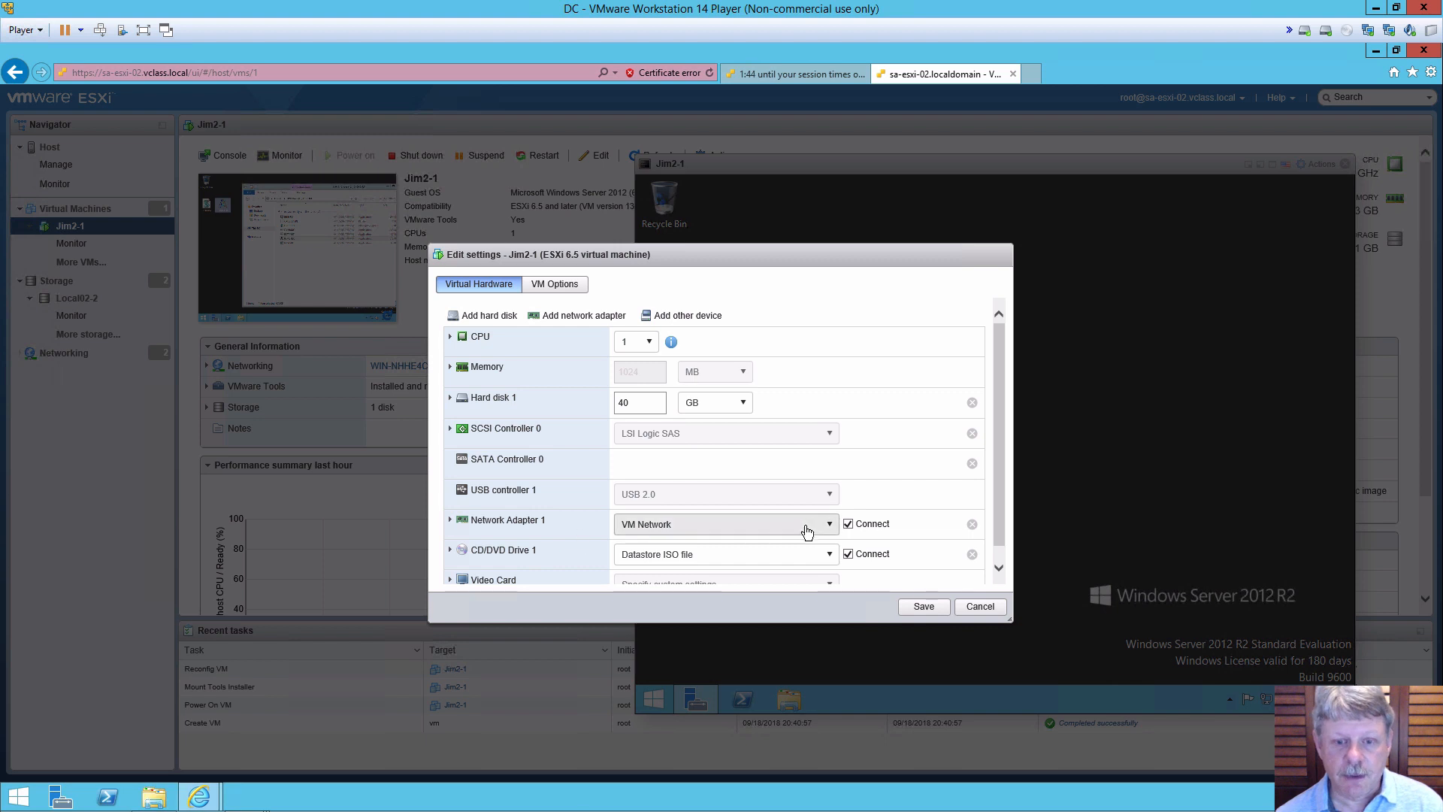
click(827, 554)
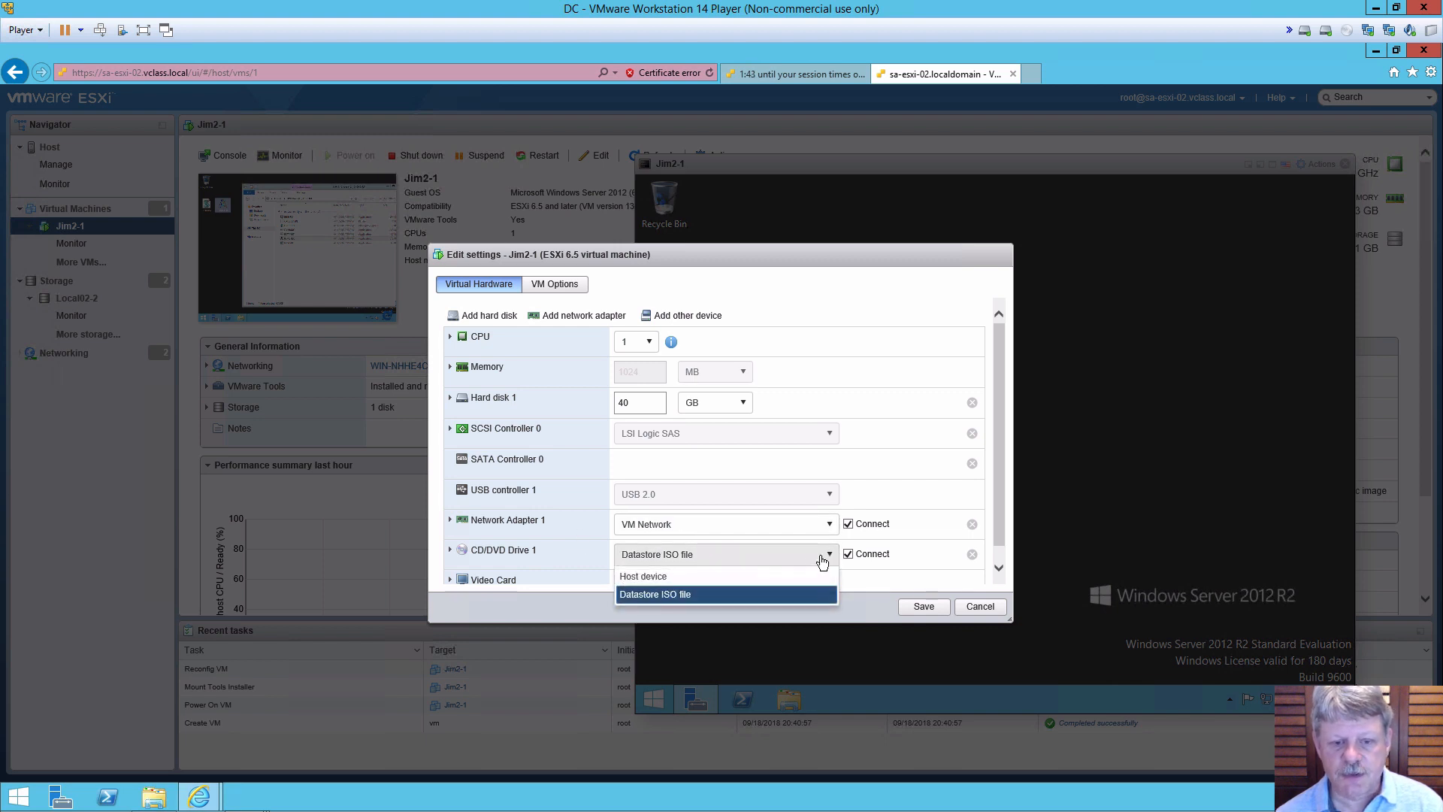
click(644, 576)
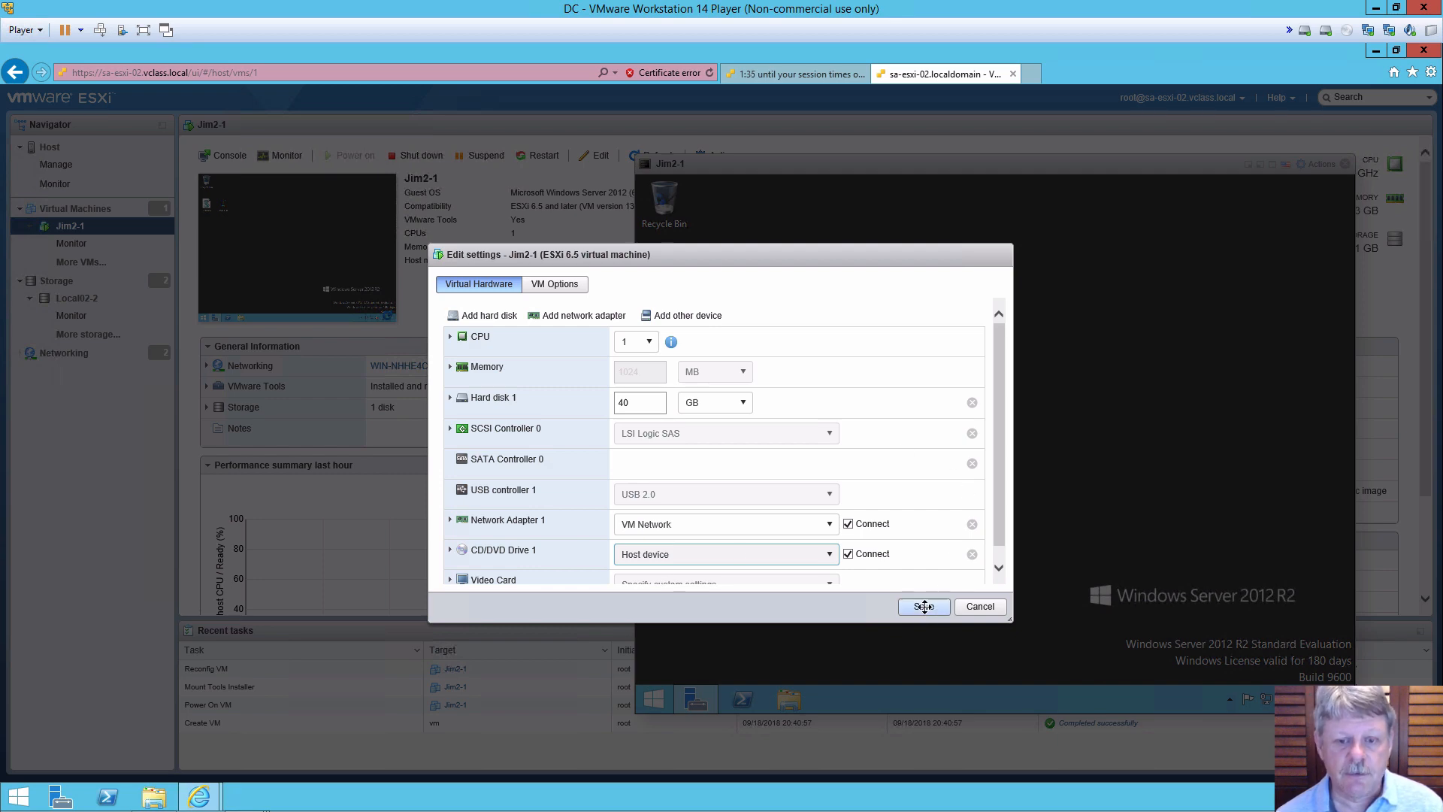
- Save the settings so Jim2-1 is reconfigured with the host-device drive
click(923, 606)
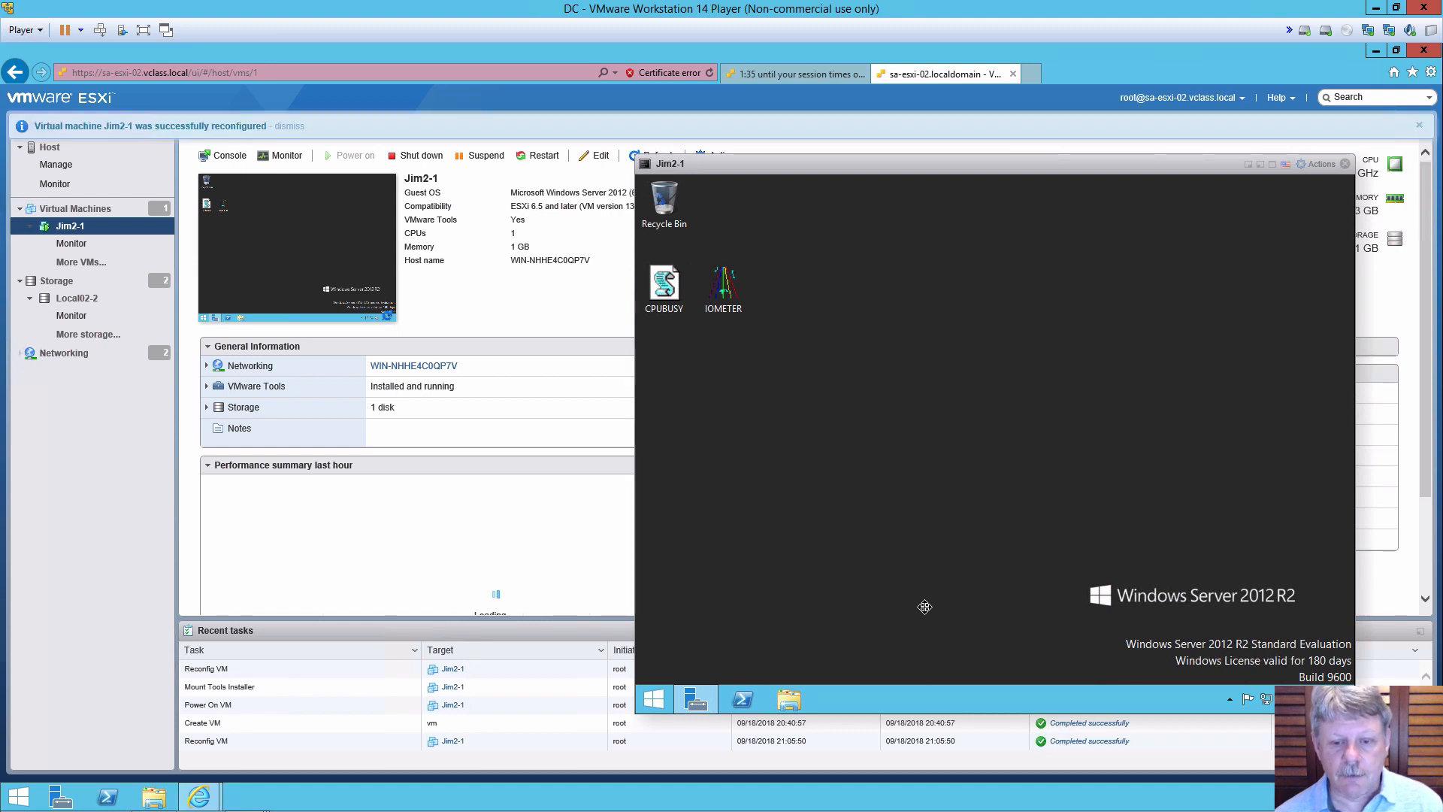
mouse_move(740, 373)
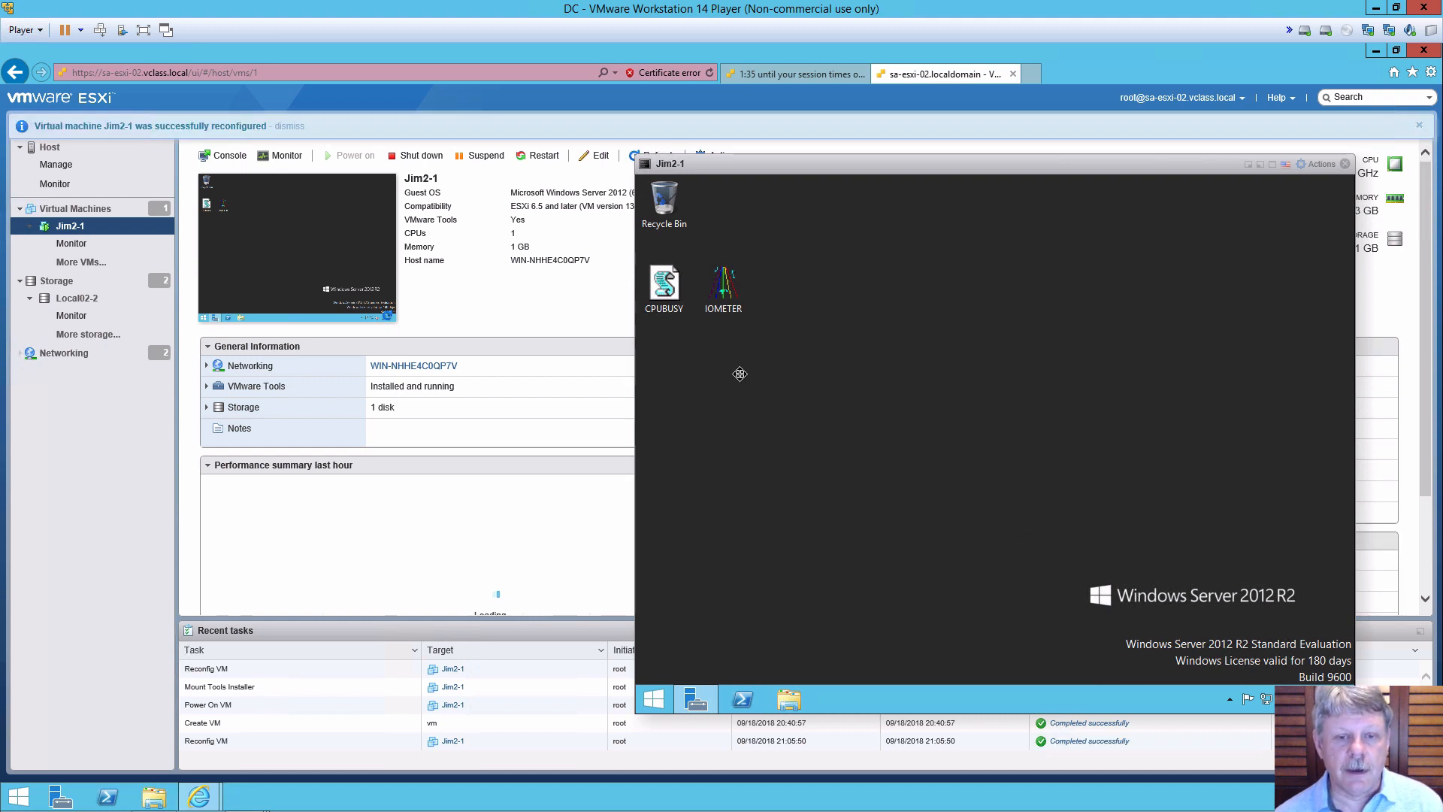